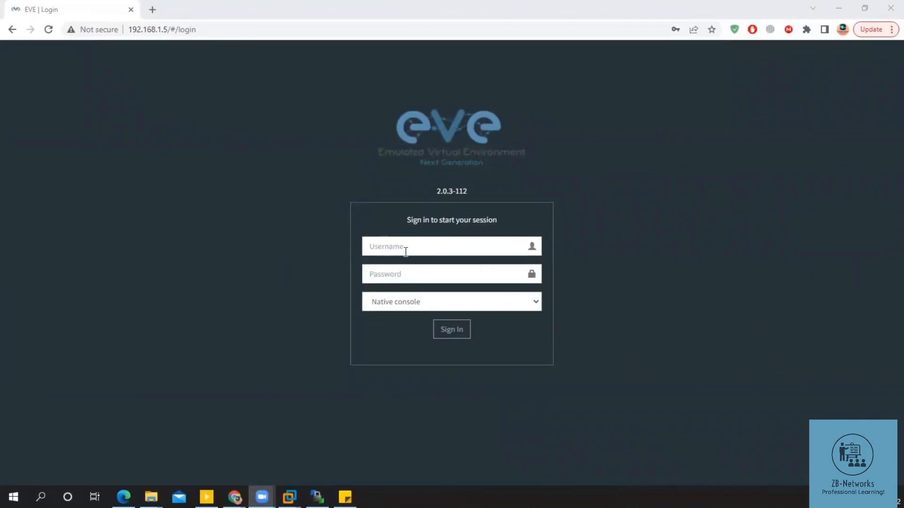
Sign in to the EVE-NG web interface as admin and reach the empty lab topology.
{"action": "left_click", "coordinate": [438, 246]}
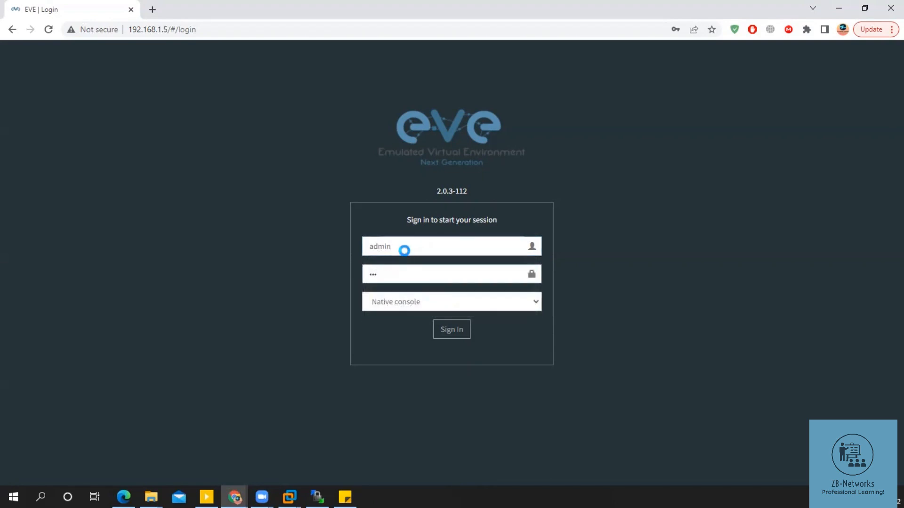
{"action": "left_click", "coordinate": [451, 329]}
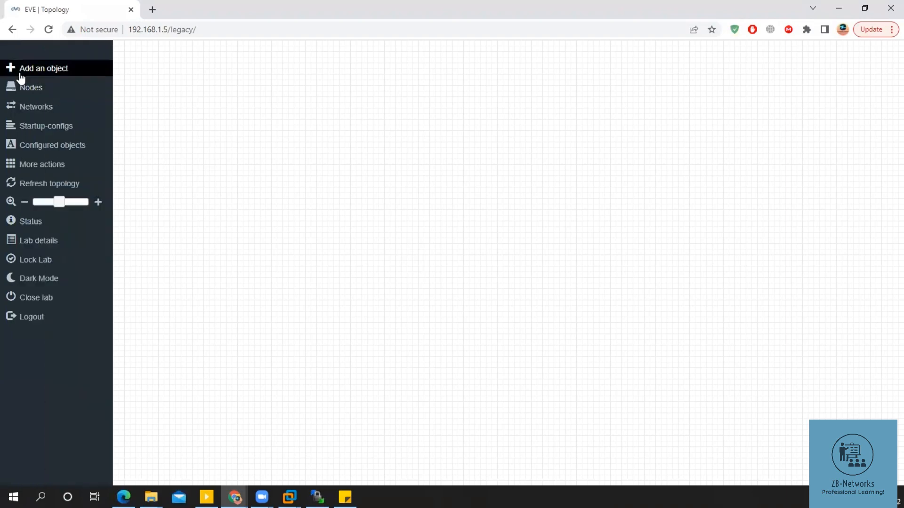
{"action": "mouse_move", "coordinate": [35, 298]}
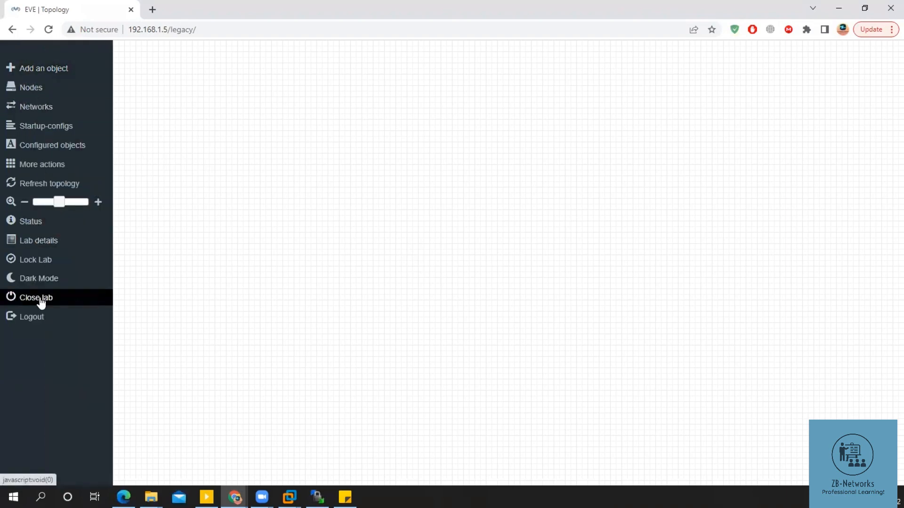
Create a new lab named vIOS and filter the node template list to the Cisco vIOS entries.
{"action": "left_click", "coordinate": [36, 298]}
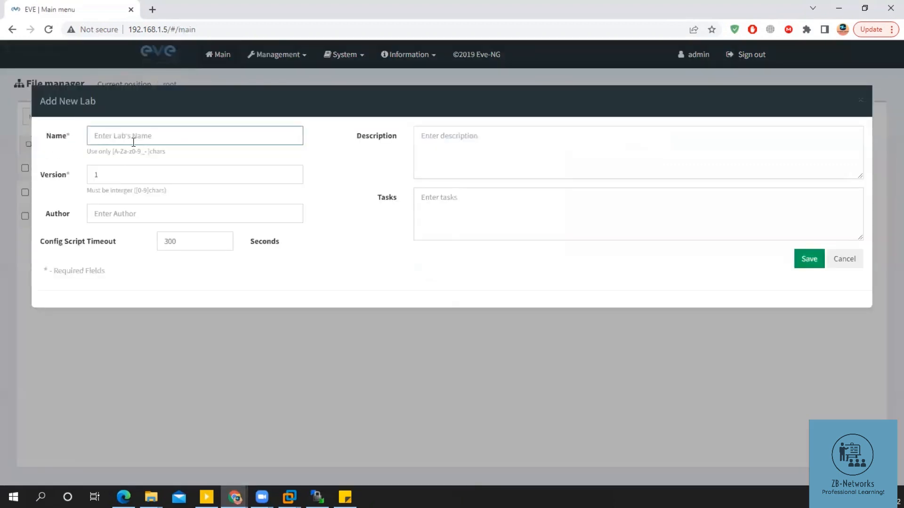
{"action": "type", "text": "vl"}
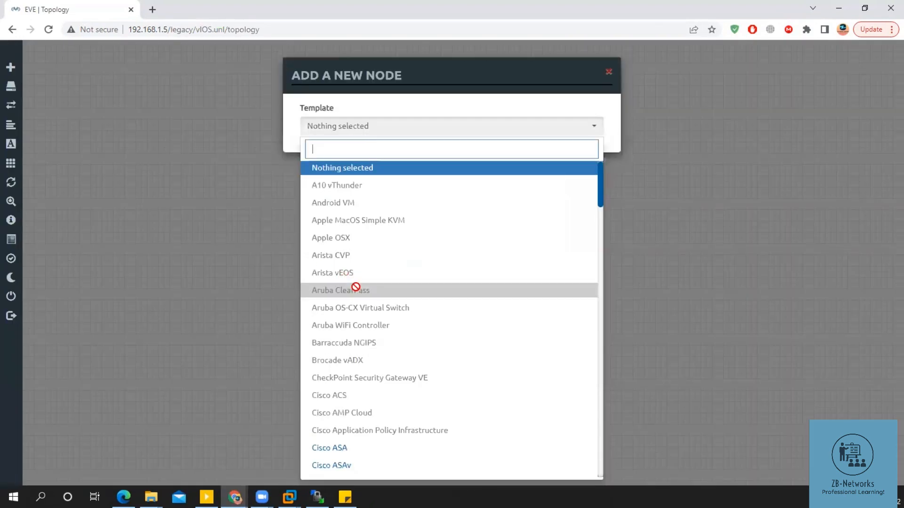
{"action": "scroll", "scroll_direction": "down", "scroll_amount": 3}
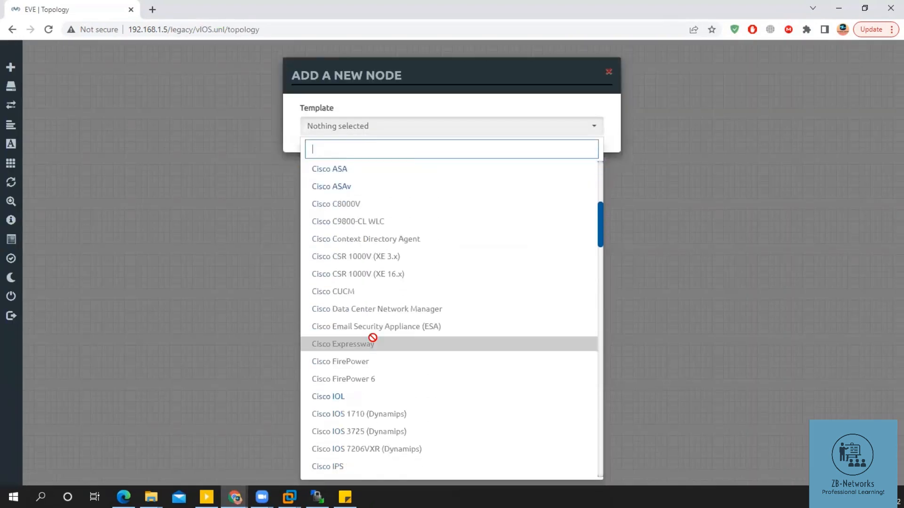
{"action": "scroll", "scroll_direction": "down", "scroll_amount": 3}
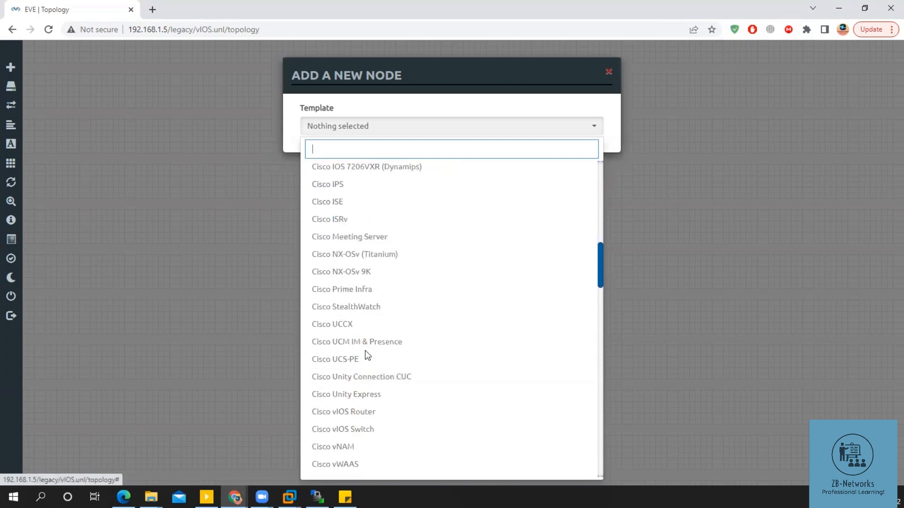
{"action": "scroll", "scroll_direction": "down", "scroll_amount": 3}
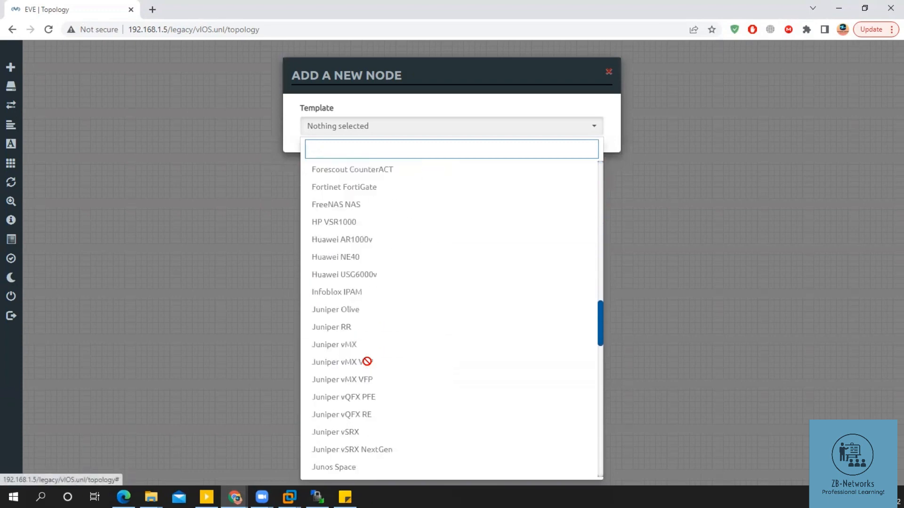
{"action": "type", "text": "vio"}
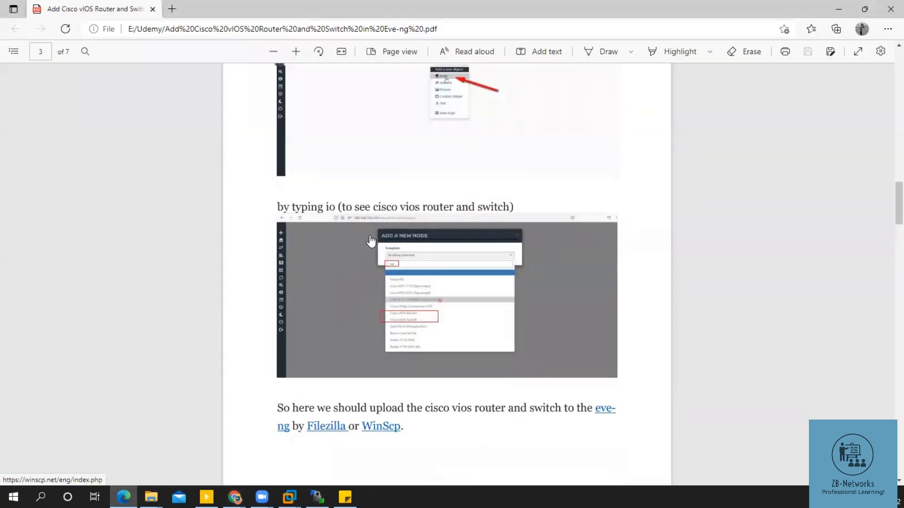
Read the PDF guide's five-step vIOS procedure in Edge down to the download links.
{"action": "scroll", "scroll_direction": "up", "scroll_amount": 3}
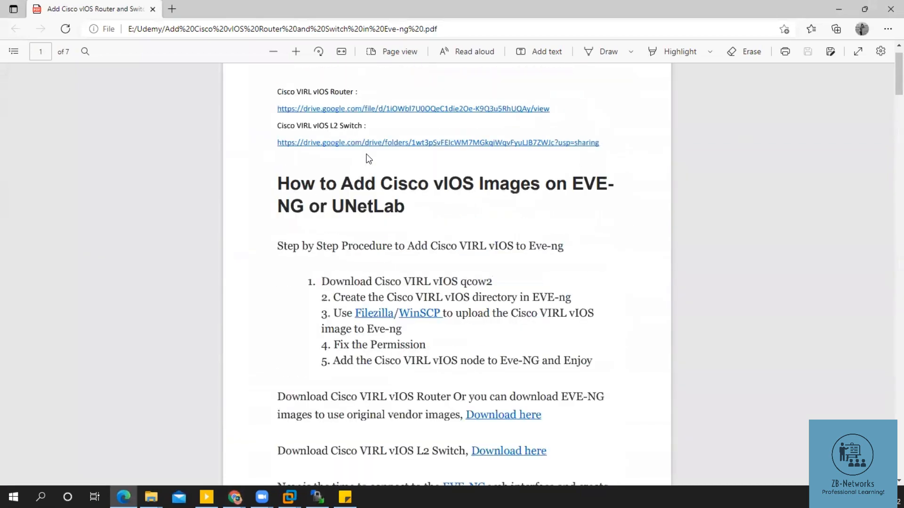
{"action": "left_click", "coordinate": [295, 51]}
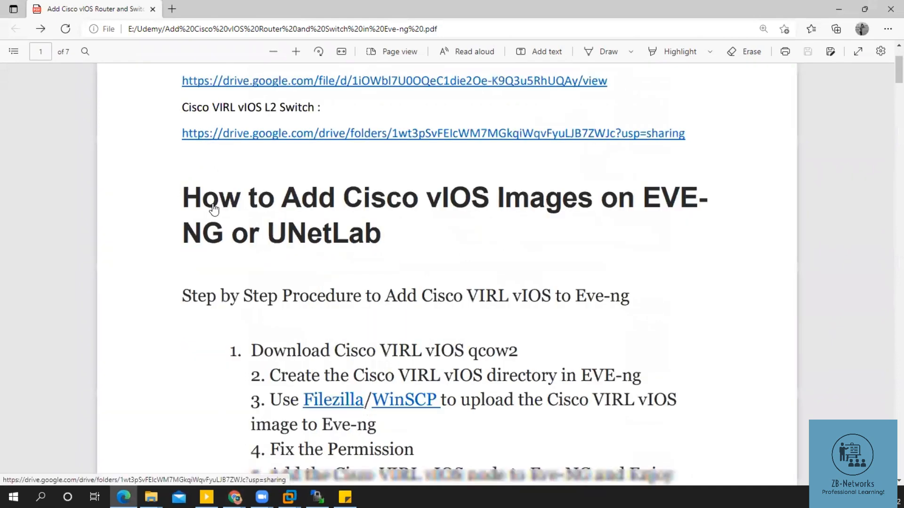
{"action": "scroll", "scroll_direction": "down", "scroll_amount": 3}
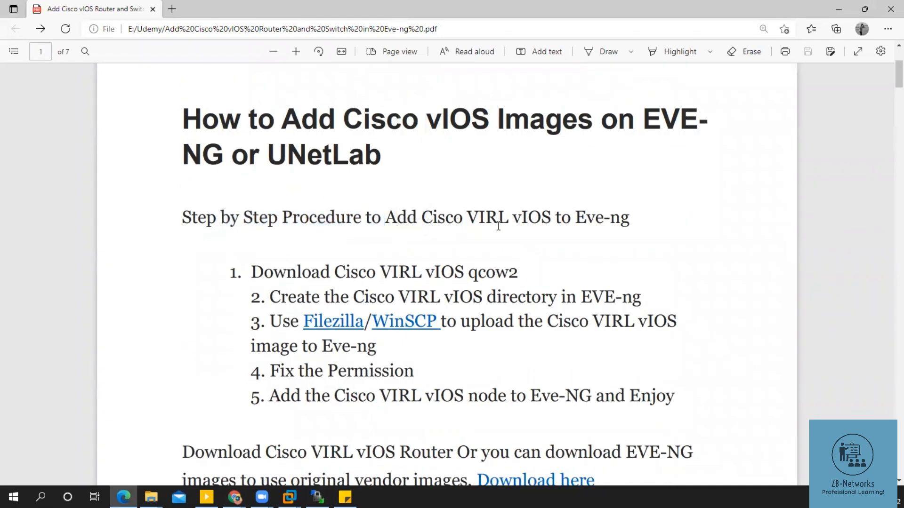
{"action": "mouse_move", "coordinate": [478, 245]}
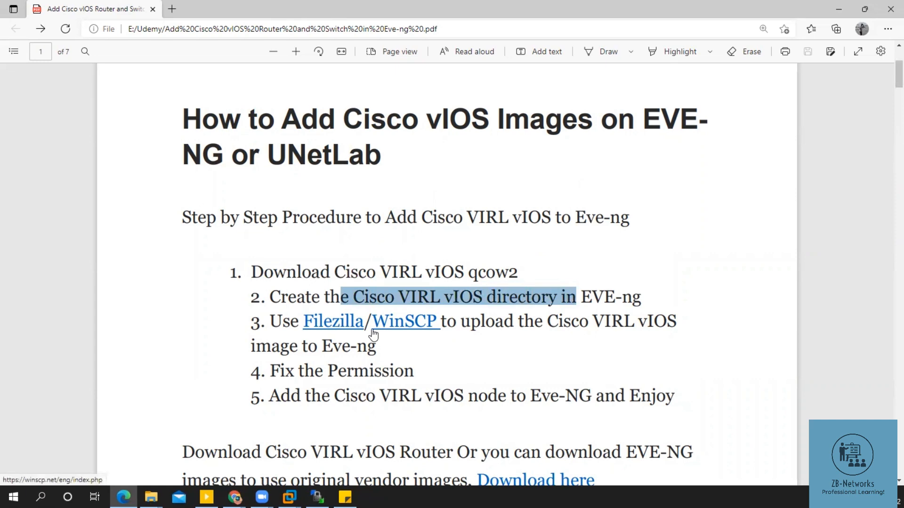
{"action": "mouse_move", "coordinate": [331, 361]}
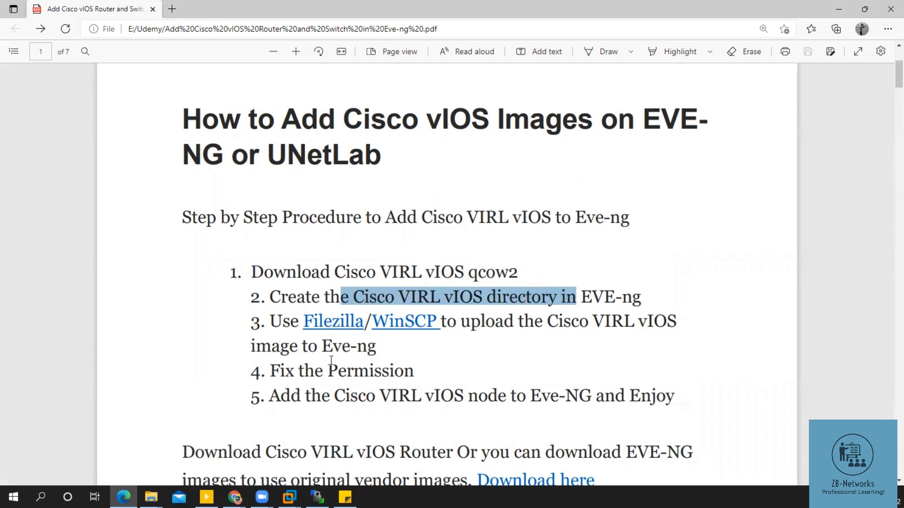
{"action": "mouse_move", "coordinate": [277, 331]}
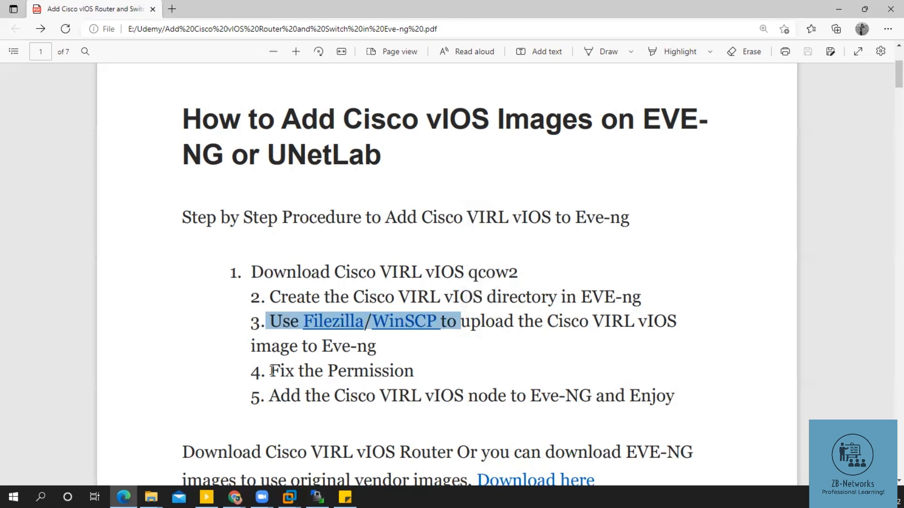
{"action": "double_click", "coordinate": [340, 370]}
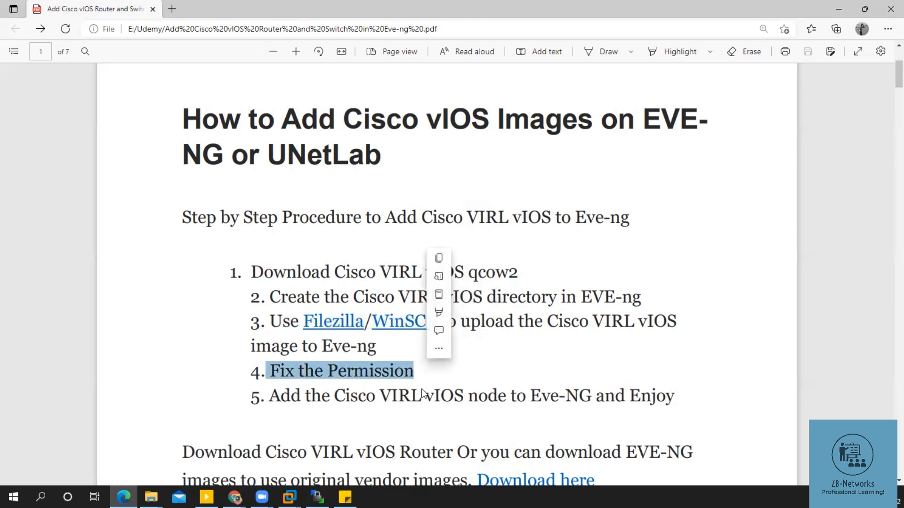
{"action": "scroll", "scroll_direction": "down", "scroll_amount": 3}
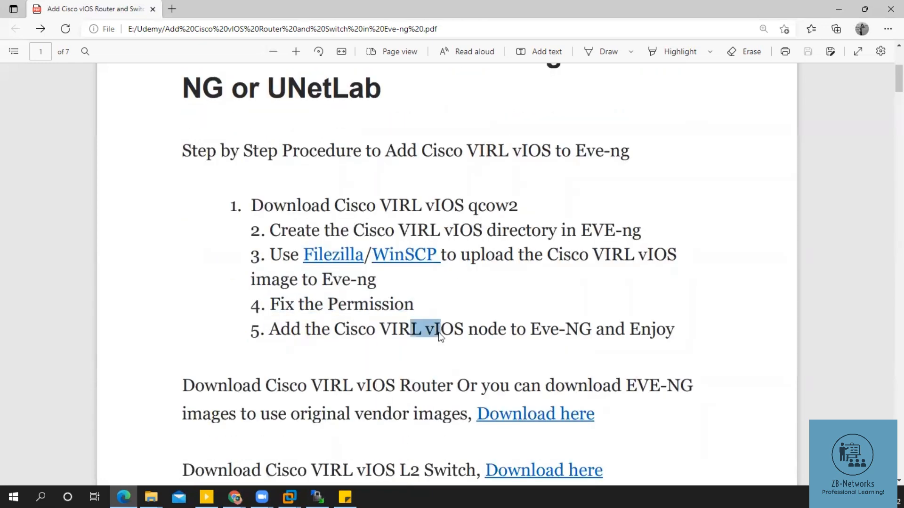
{"action": "scroll", "scroll_direction": "down", "scroll_amount": 3}
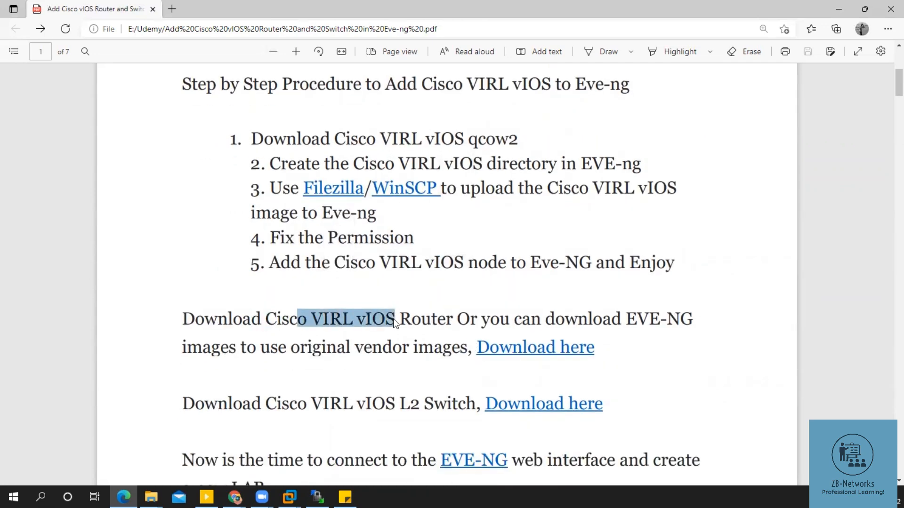
Download the virtioa.qcow2 router image from Google Drive, accepting the virus-scan warning.
{"action": "left_click", "coordinate": [535, 346]}
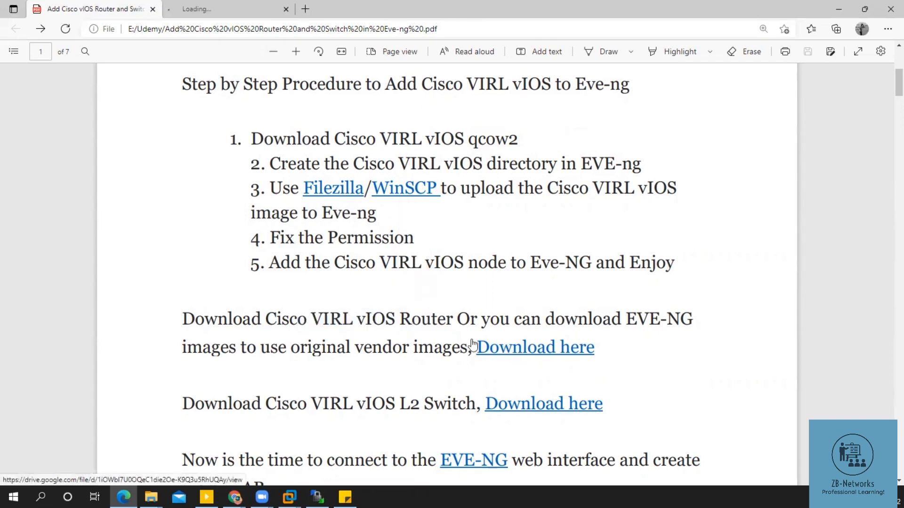
{"action": "left_click", "coordinate": [533, 346]}
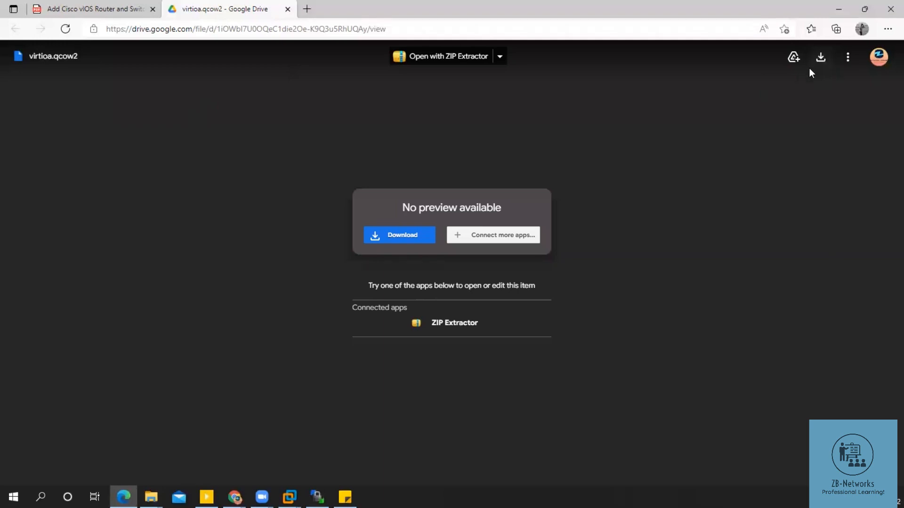
{"action": "left_click", "coordinate": [399, 234]}
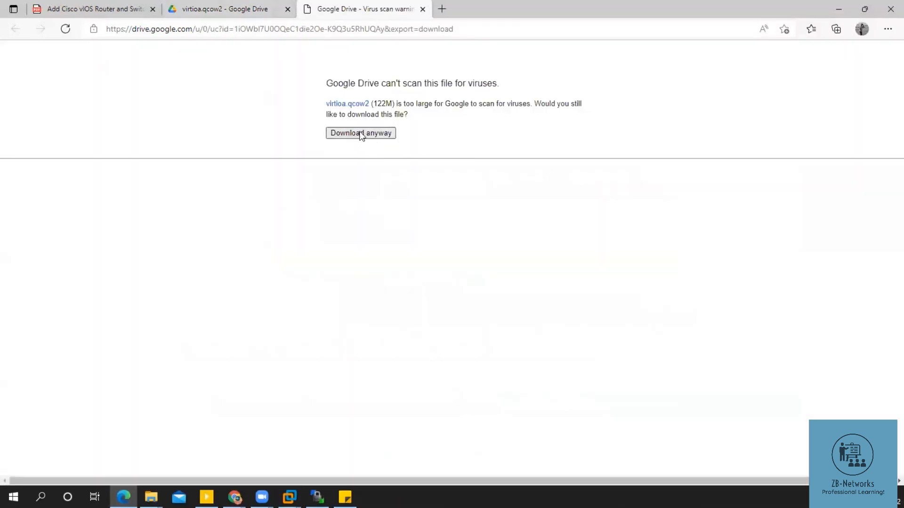
{"action": "left_click", "coordinate": [361, 133]}
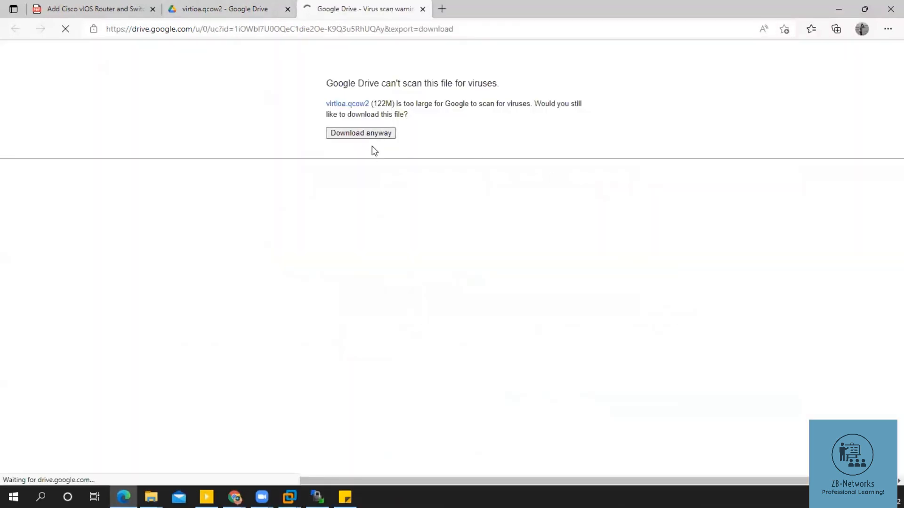
{"action": "left_click", "coordinate": [360, 133]}
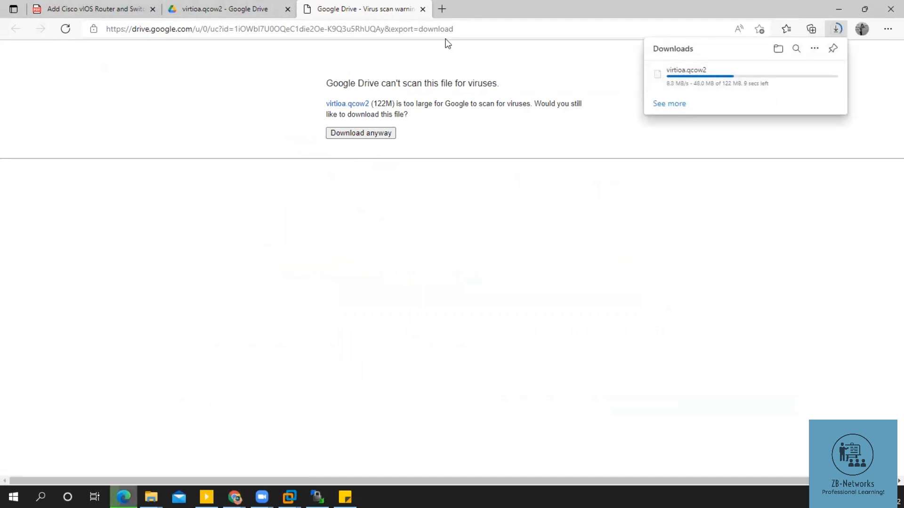
{"action": "mouse_move", "coordinate": [443, 9]}
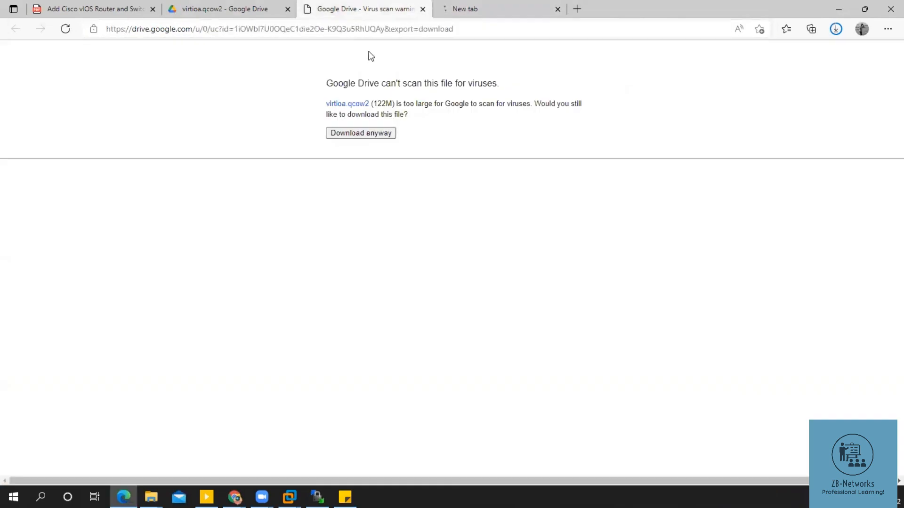
Reach the Qemu image namings table via the eve-ng.net Documentation section.
{"action": "left_click", "coordinate": [499, 9]}
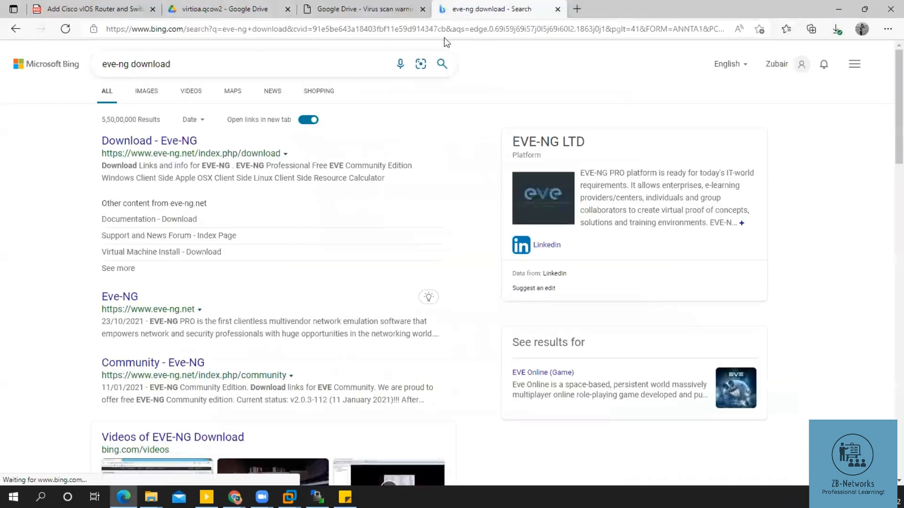
{"action": "left_click", "coordinate": [149, 140]}
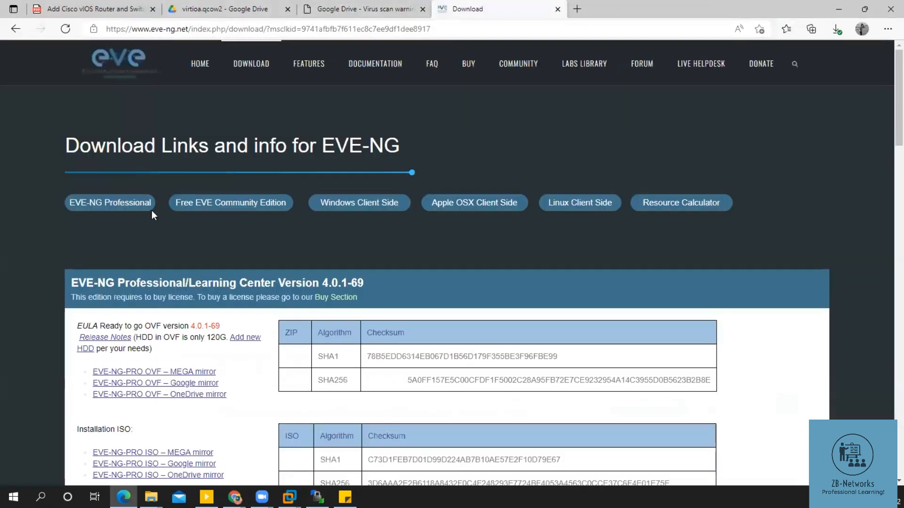
{"action": "mouse_move", "coordinate": [251, 63]}
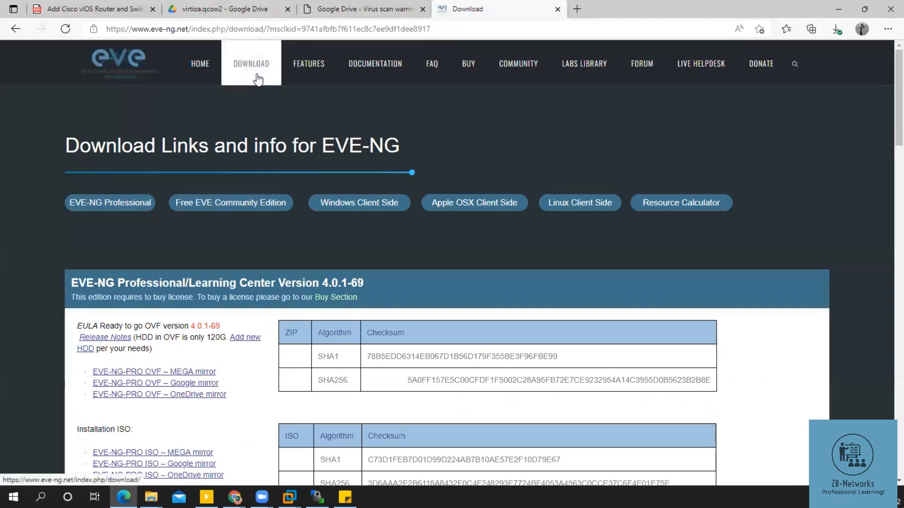
{"action": "left_click", "coordinate": [375, 63]}
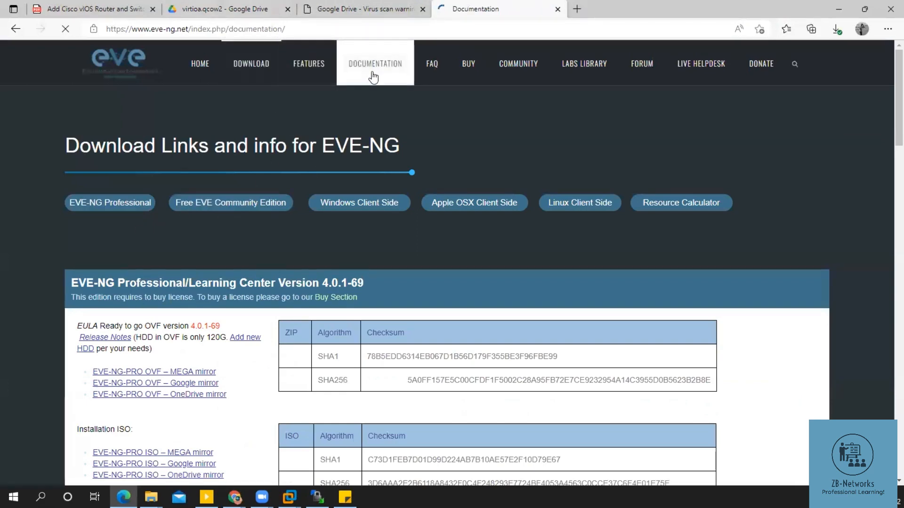
{"action": "left_click", "coordinate": [375, 64]}
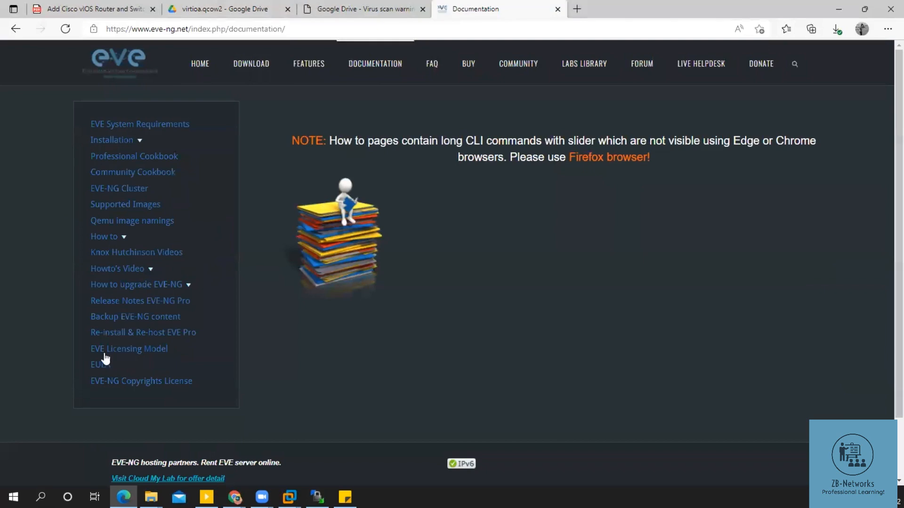
{"action": "left_click", "coordinate": [132, 221]}
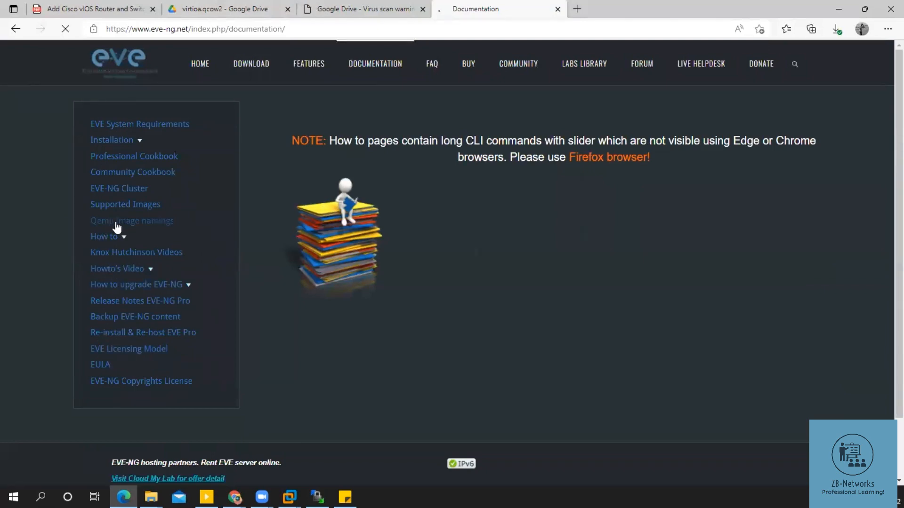
{"action": "left_click", "coordinate": [132, 221]}
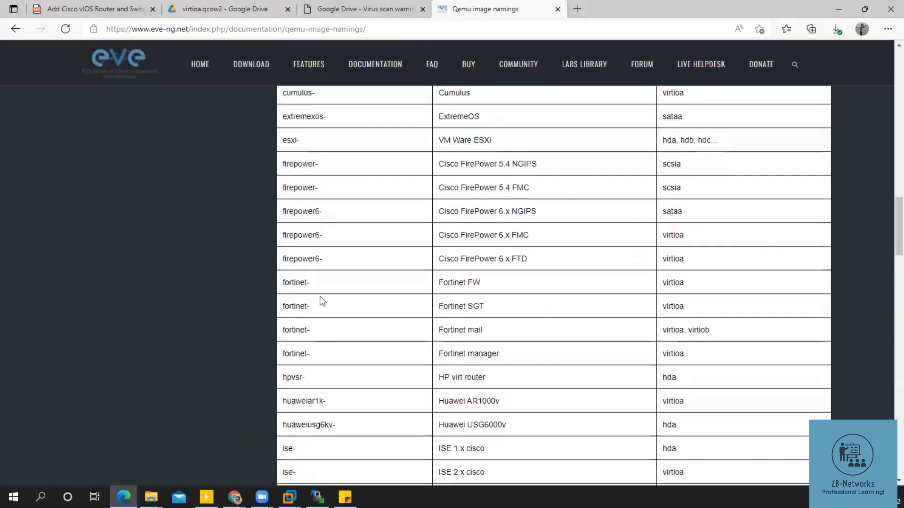
Locate the L3 vIOS Cisco Router row and select its vios- folder name.
{"action": "scroll", "scroll_direction": "down", "scroll_amount": 3}
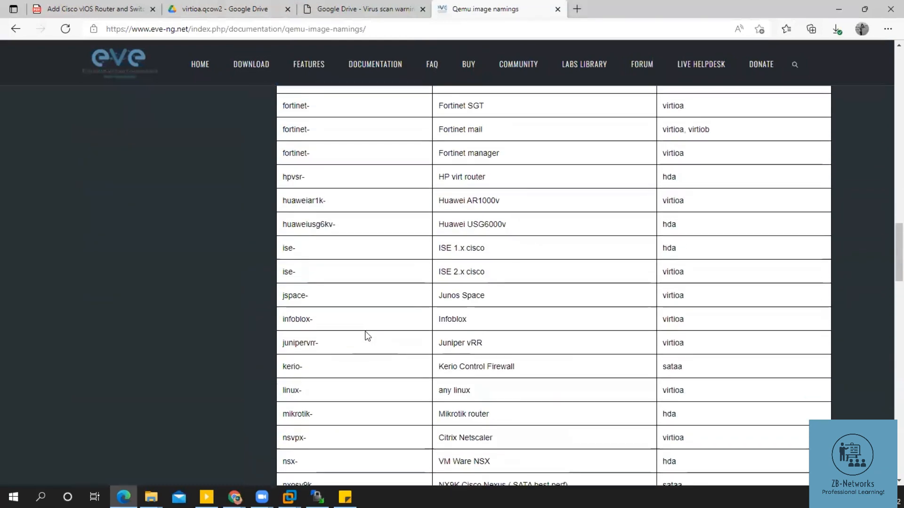
{"action": "scroll", "scroll_direction": "up", "scroll_amount": 3}
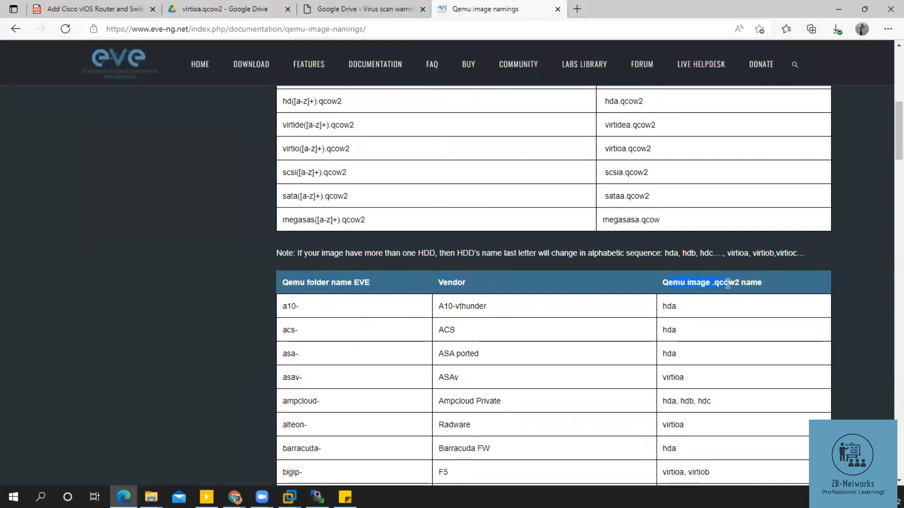
{"action": "scroll", "scroll_direction": "down", "scroll_amount": 3}
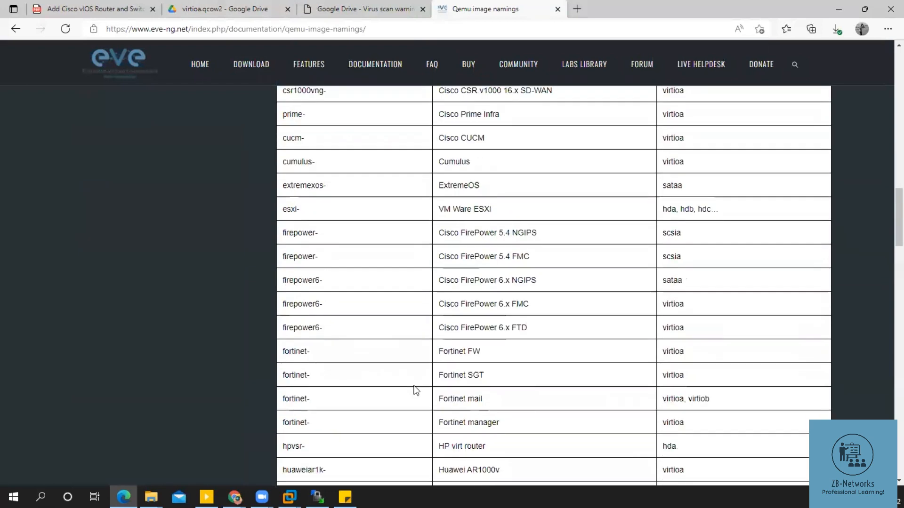
{"action": "scroll", "scroll_direction": "down", "scroll_amount": 3}
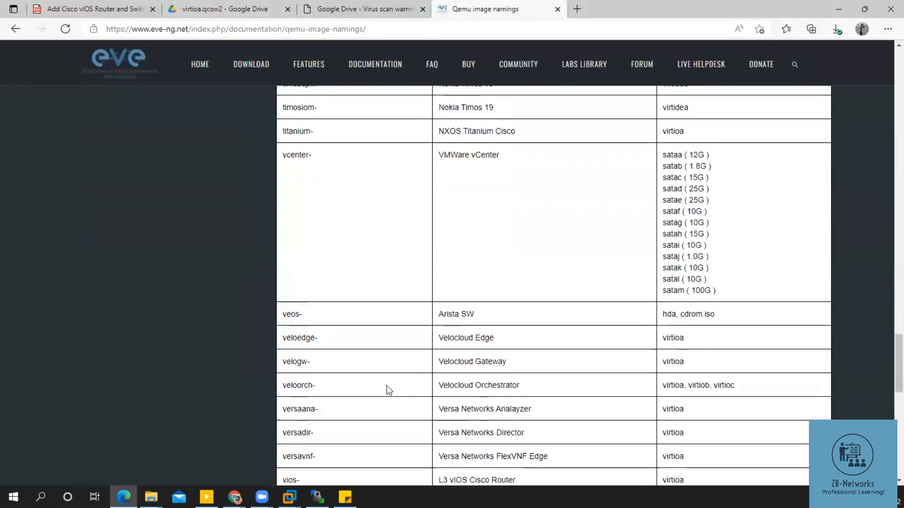
{"action": "scroll", "scroll_direction": "down", "scroll_amount": 3}
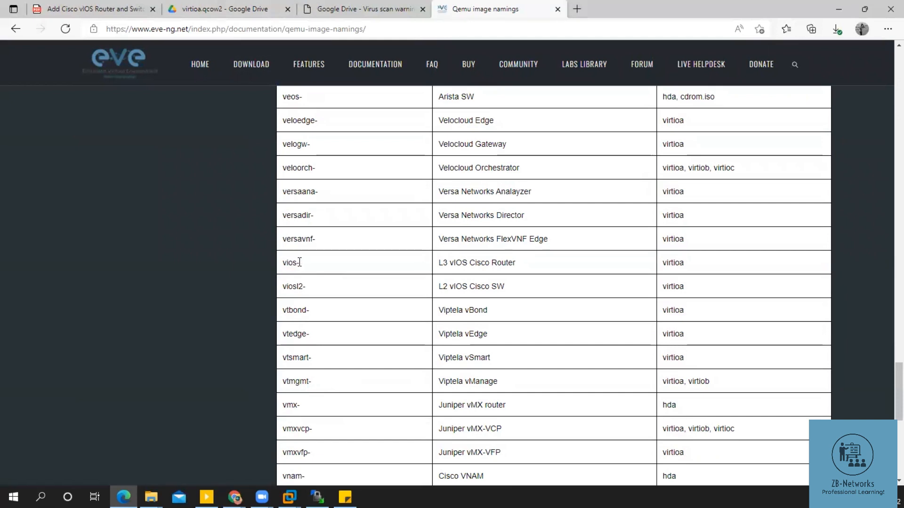
{"action": "double_click", "coordinate": [289, 262]}
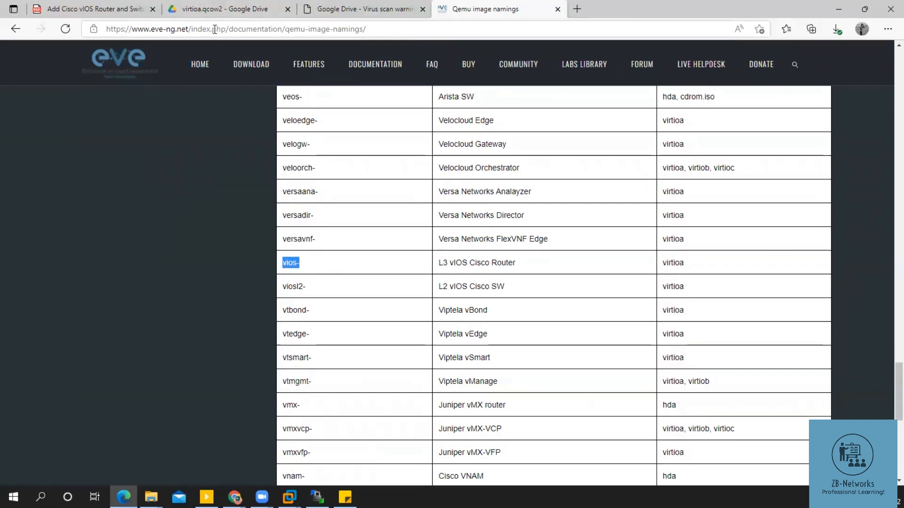
{"action": "mouse_move", "coordinate": [322, 409]}
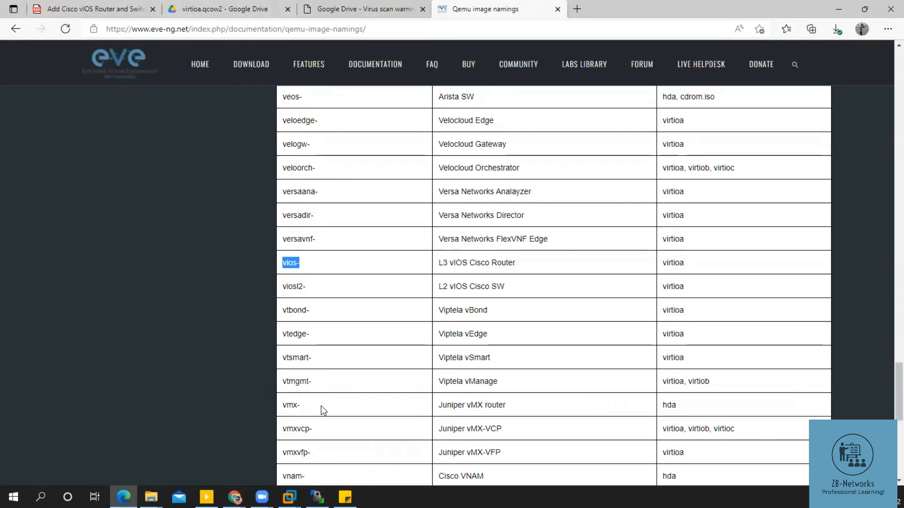
{"action": "mouse_move", "coordinate": [316, 496]}
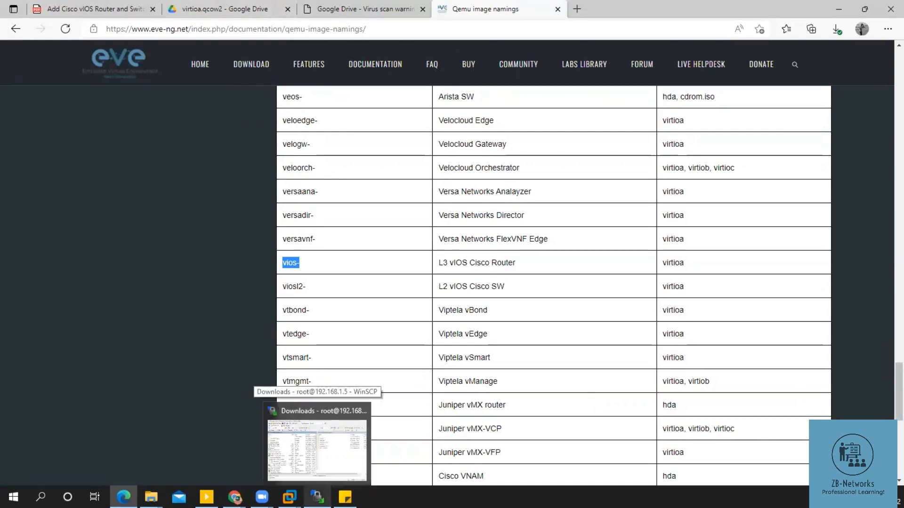
Create a vios-L3 directory under /opt/unetlab/addons/qemu on the server in WinSCP.
{"action": "left_click", "coordinate": [316, 450]}
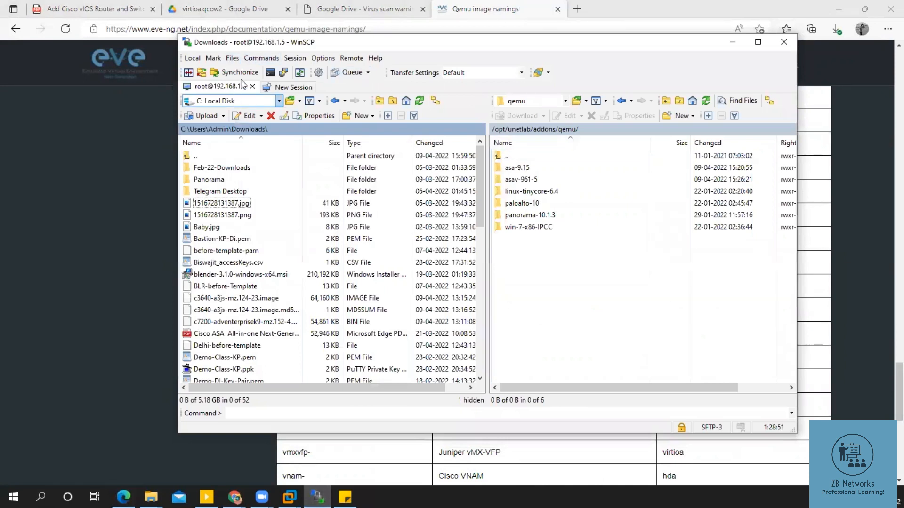
{"action": "mouse_move", "coordinate": [263, 48]}
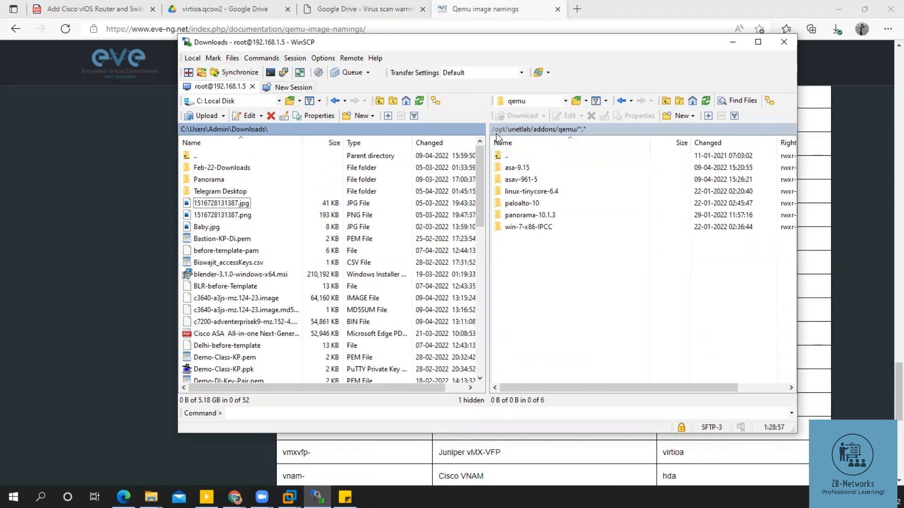
{"action": "mouse_move", "coordinate": [523, 137]}
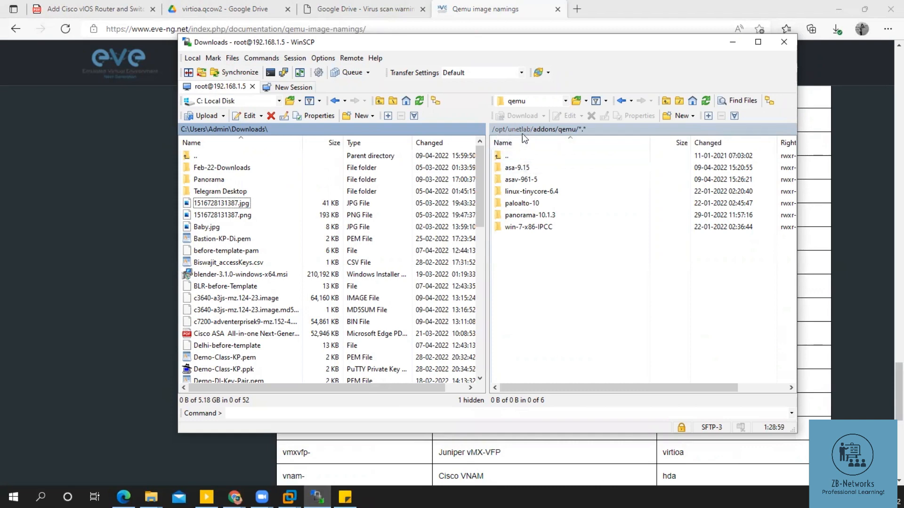
{"action": "right_click", "coordinate": [576, 260]}
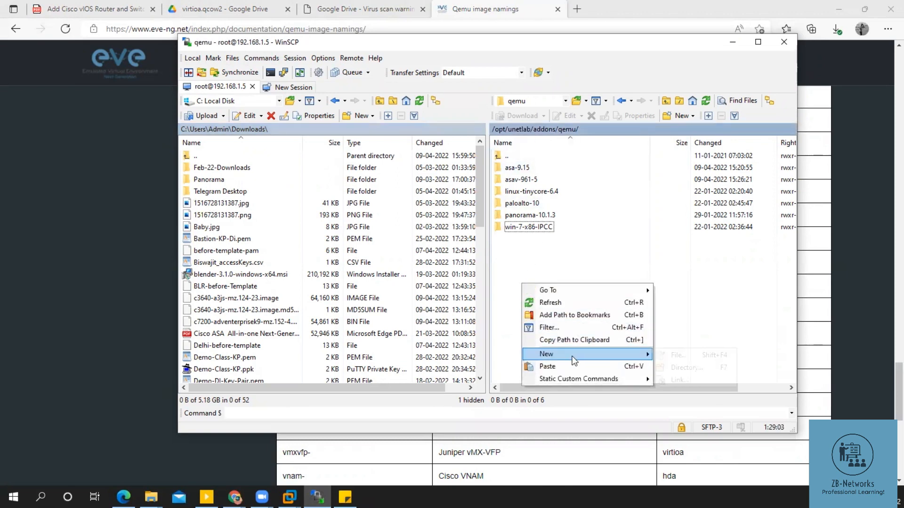
{"action": "left_click", "coordinate": [685, 368]}
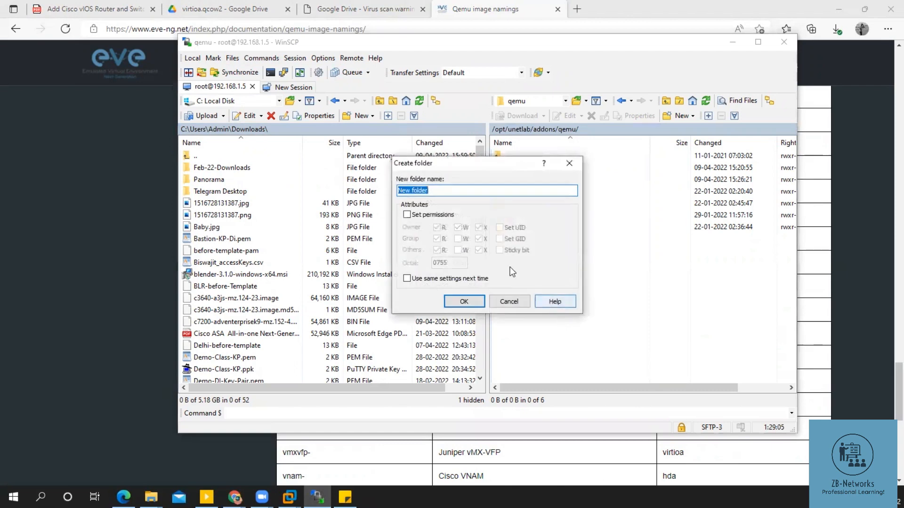
{"action": "type", "text": "vios-"}
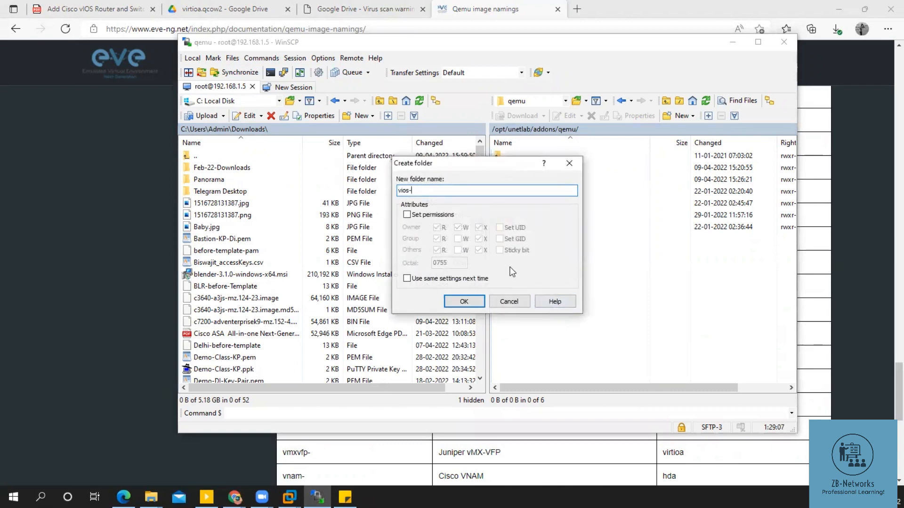
{"action": "type", "text": "router"}
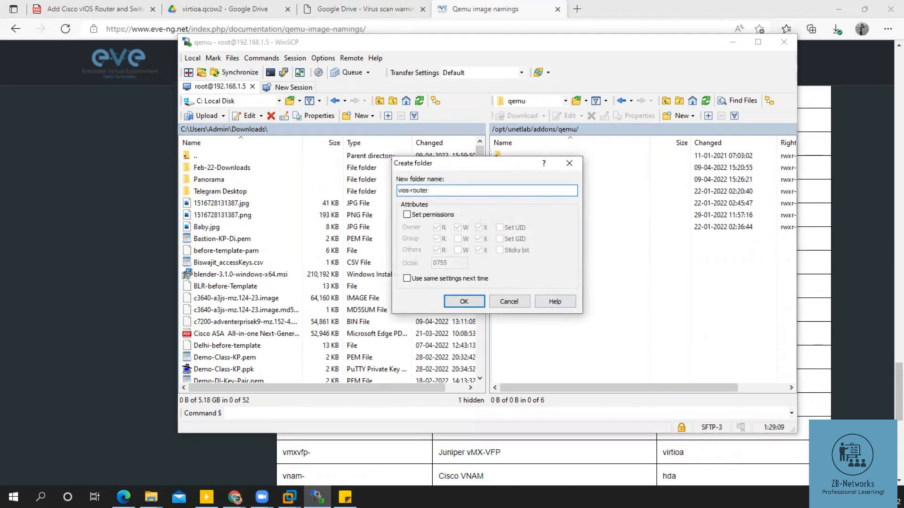
{"action": "key", "text": "BackSpace"}
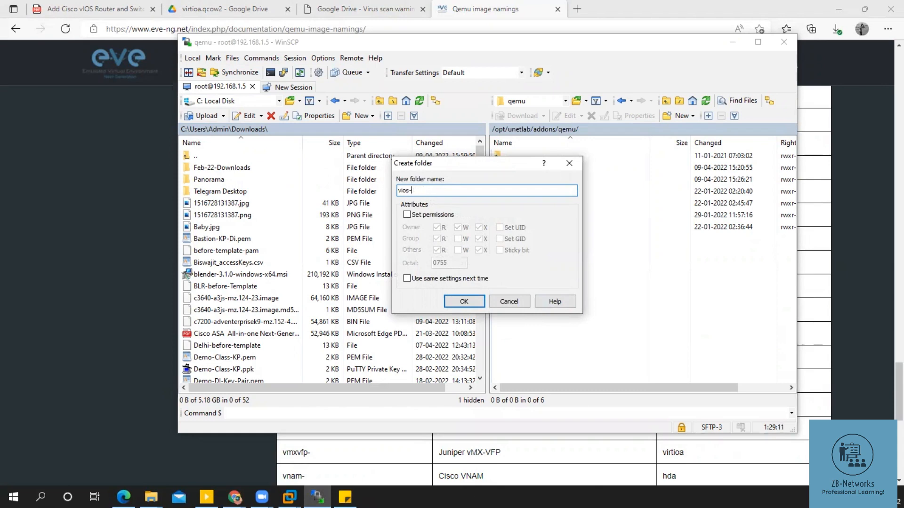
{"action": "type", "text": "L3"}
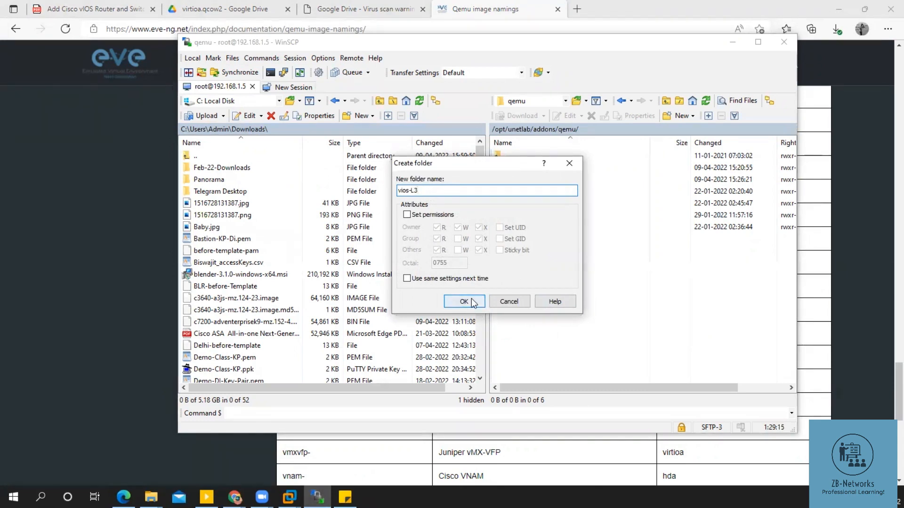
{"action": "left_click", "coordinate": [464, 301]}
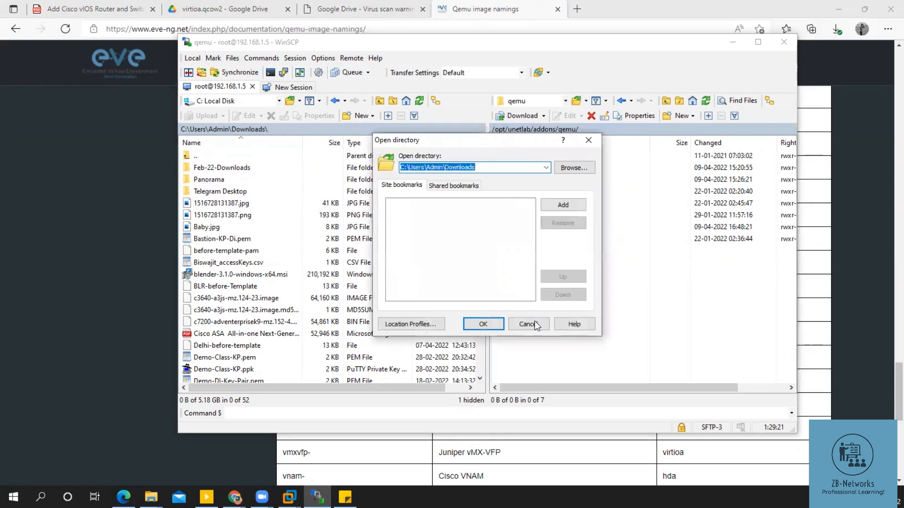
Browse to the local Downloads folder and copy the virtioa image name from the browser.
{"action": "left_click", "coordinate": [482, 323]}
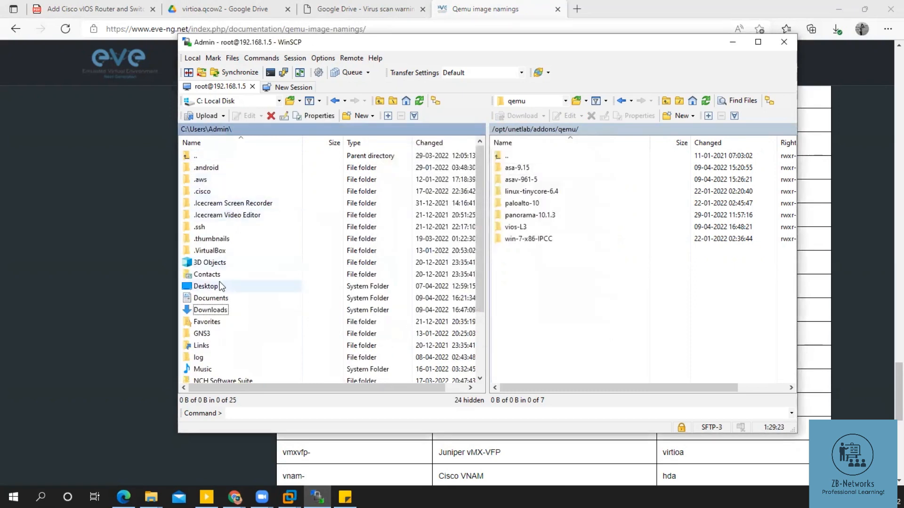
{"action": "double_click", "coordinate": [210, 310]}
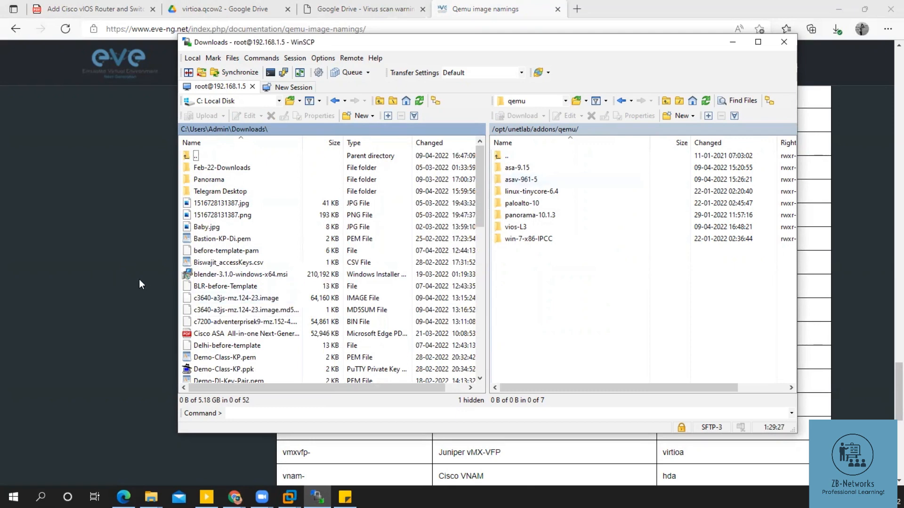
{"action": "mouse_move", "coordinate": [627, 10]}
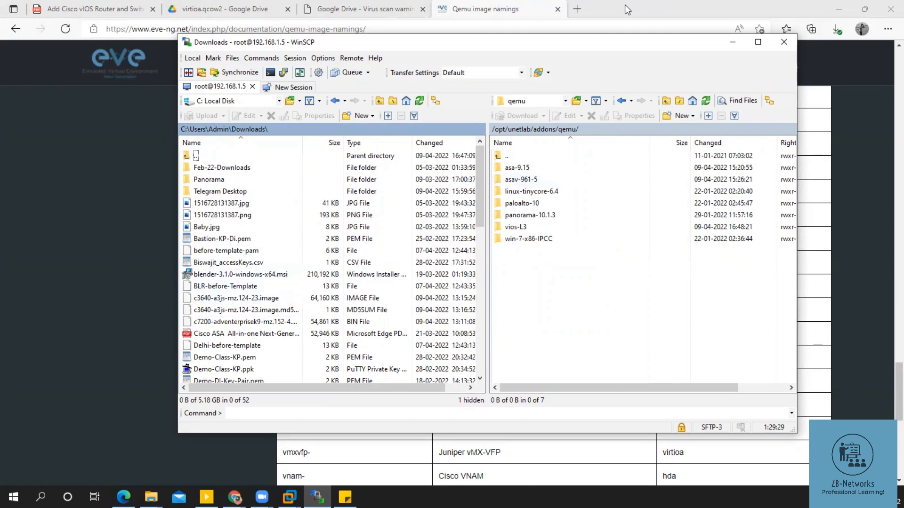
{"action": "left_click", "coordinate": [835, 30]}
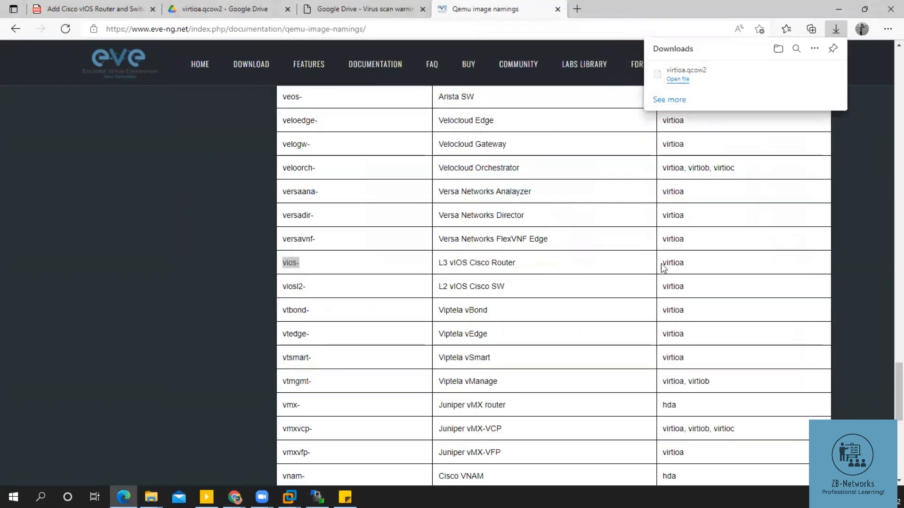
{"action": "double_click", "coordinate": [672, 263]}
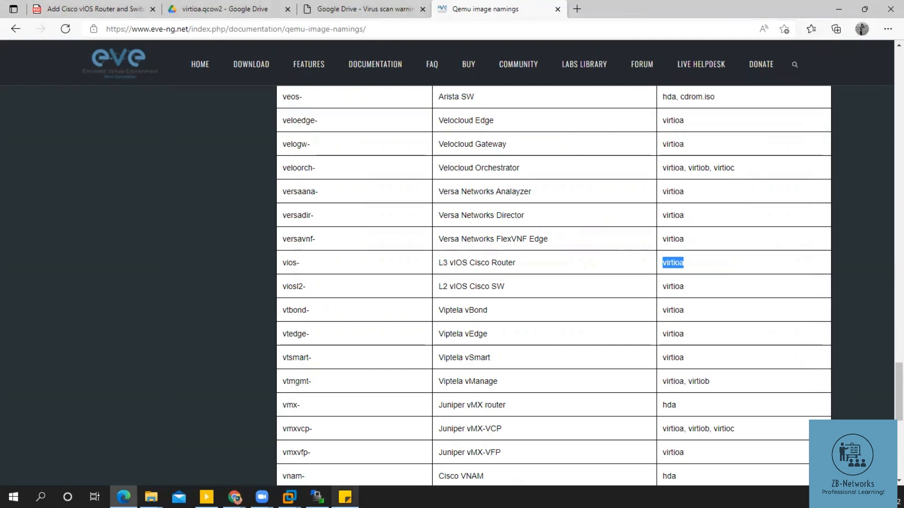
{"action": "left_click", "coordinate": [317, 496]}
{"action": "type", "text": "v"}
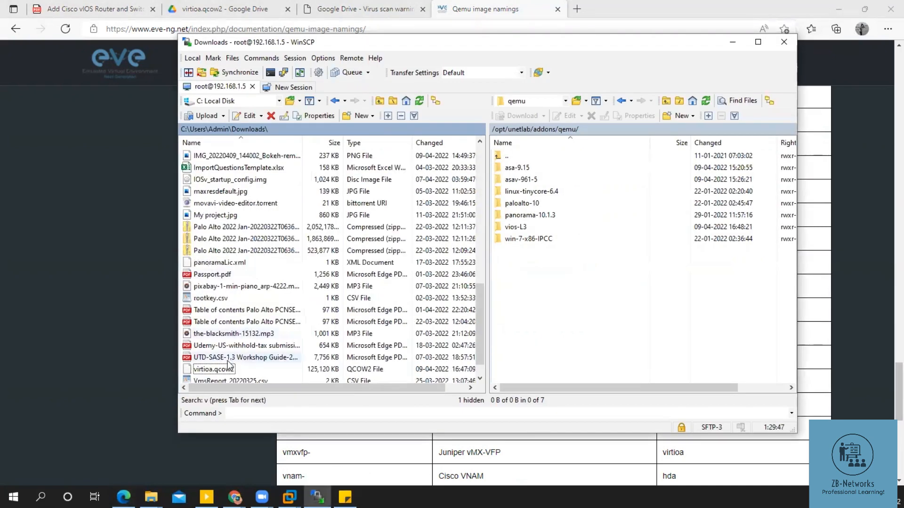
Upload virtioa.qcow2 into the vios-L3 folder and bring up the EVE-NG VM console.
{"action": "left_click", "coordinate": [213, 369]}
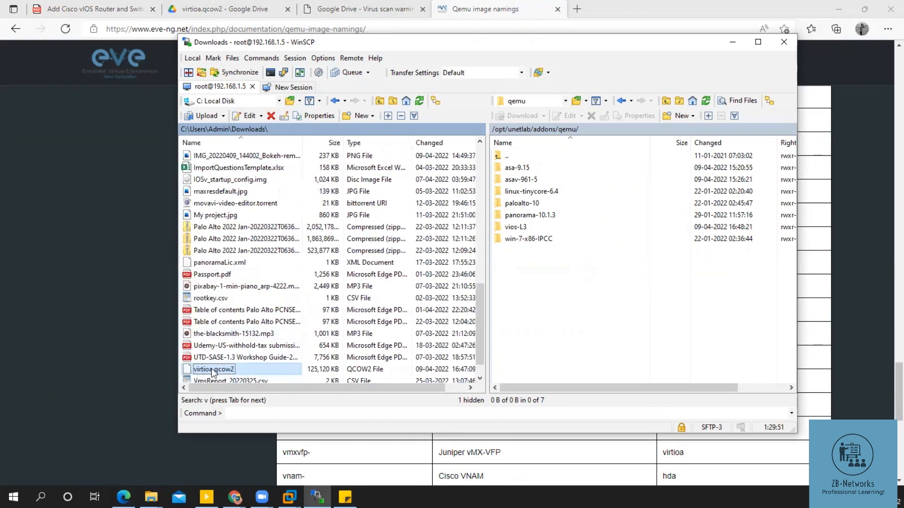
{"action": "left_click", "coordinate": [516, 226]}
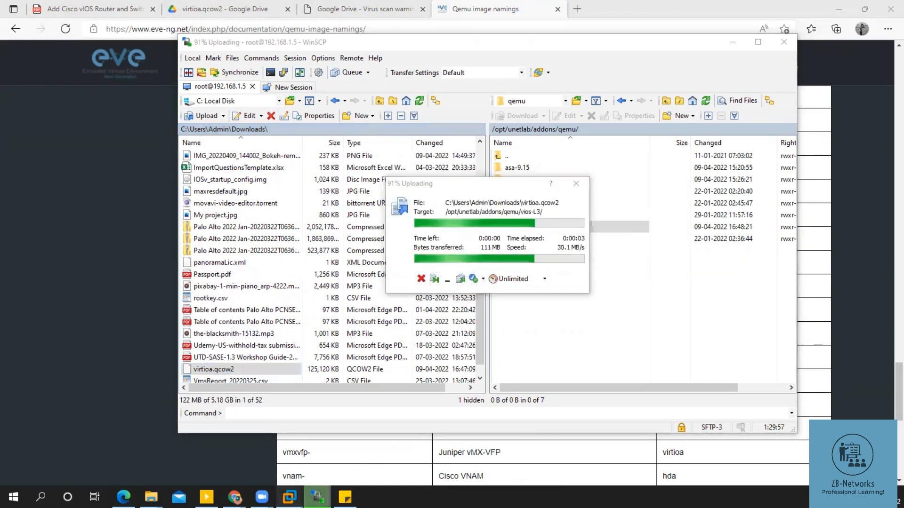
{"action": "left_click", "coordinate": [289, 496]}
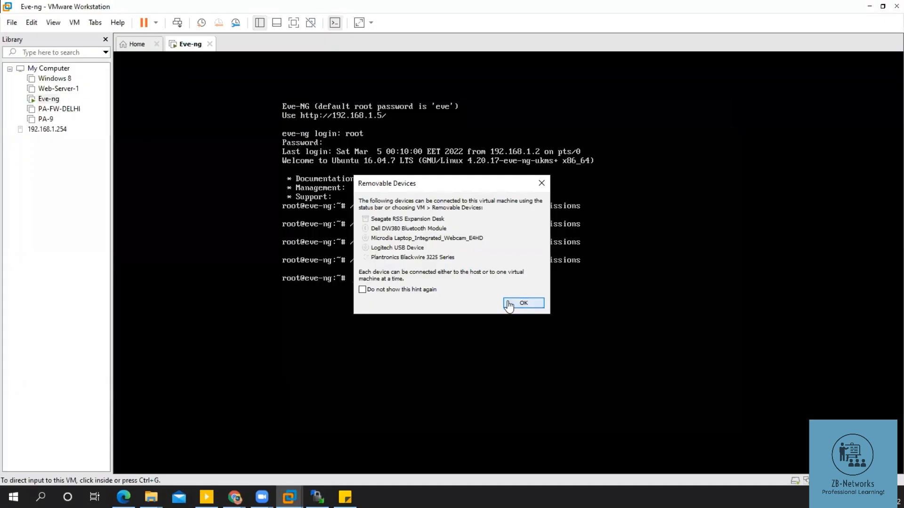
Run the unl_wrapper fixpermissions command in the EVE-NG VM console.
{"action": "left_click", "coordinate": [522, 303]}
{"action": "type", "text": "/opt/unetlab/wrappers/unl_wrapper -a fixpermissions"}
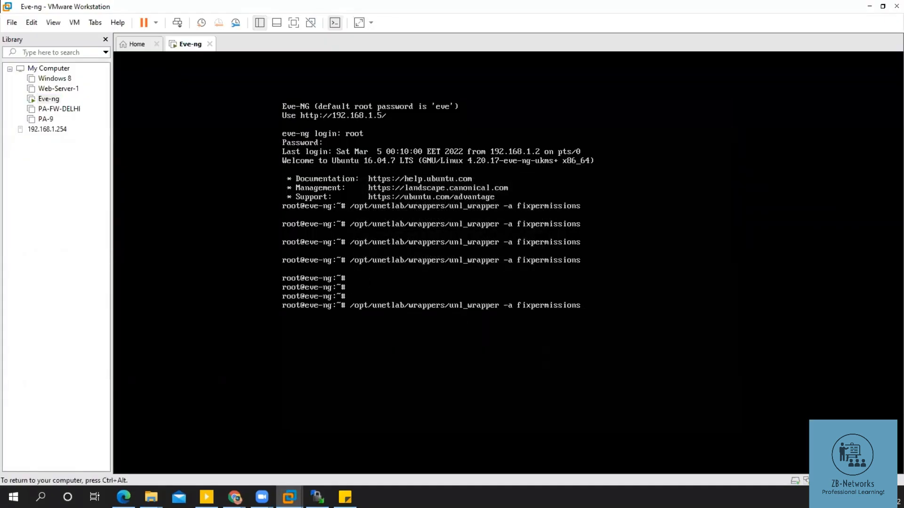
{"action": "key", "text": "Return"}
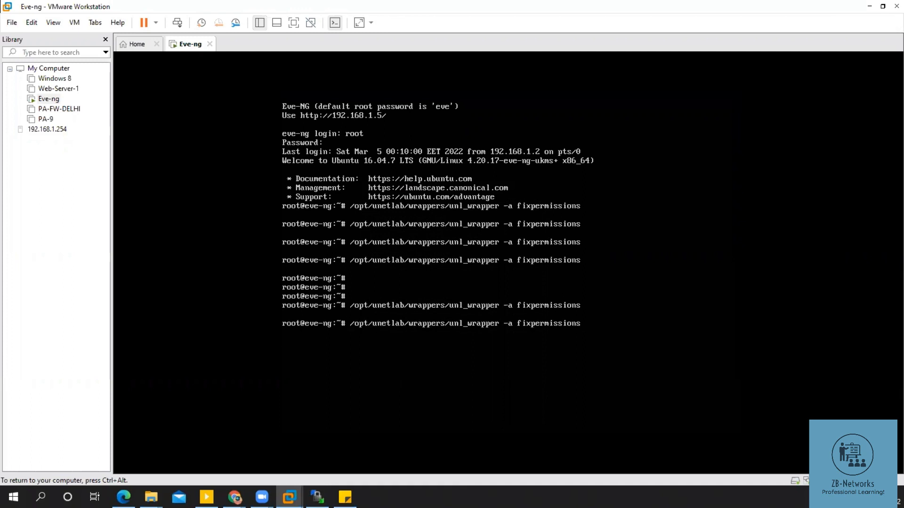
{"action": "key", "text": "Return"}
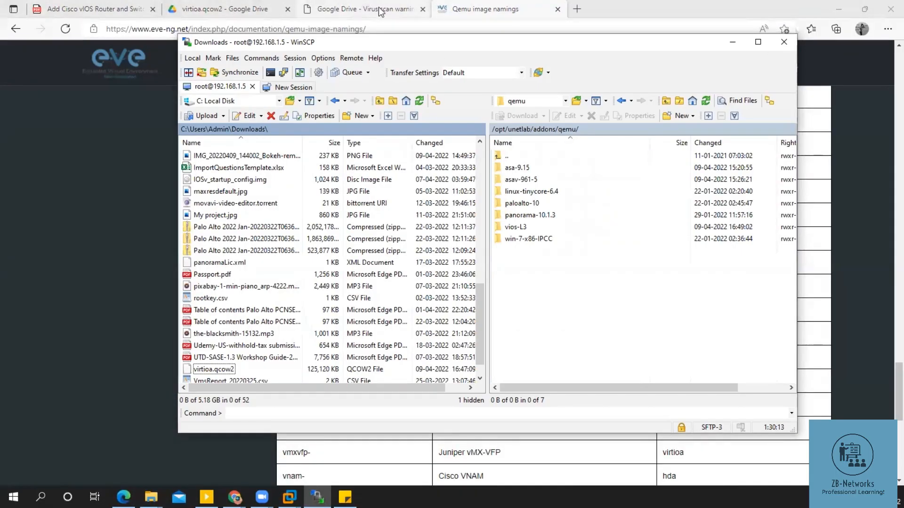
{"action": "mouse_move", "coordinate": [233, 496]}
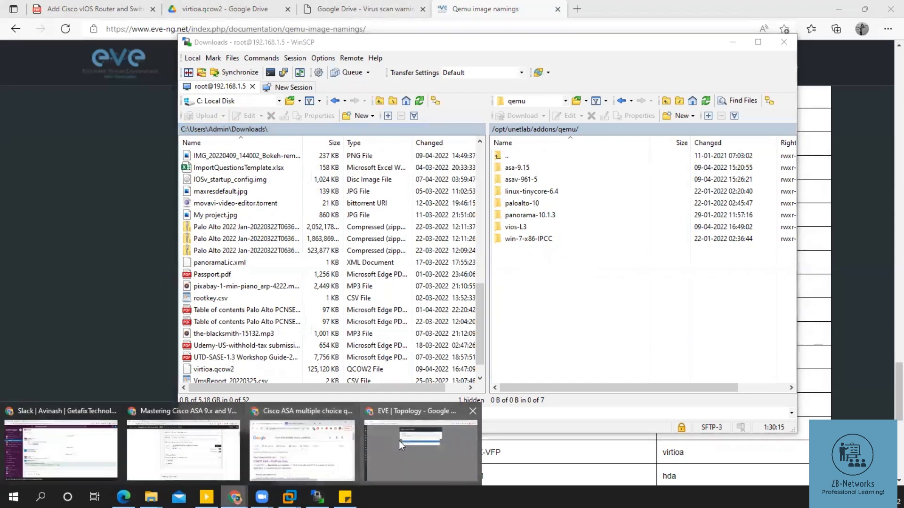
Add a Cisco vIOS Router node to the topology and start it.
{"action": "left_click", "coordinate": [420, 450]}
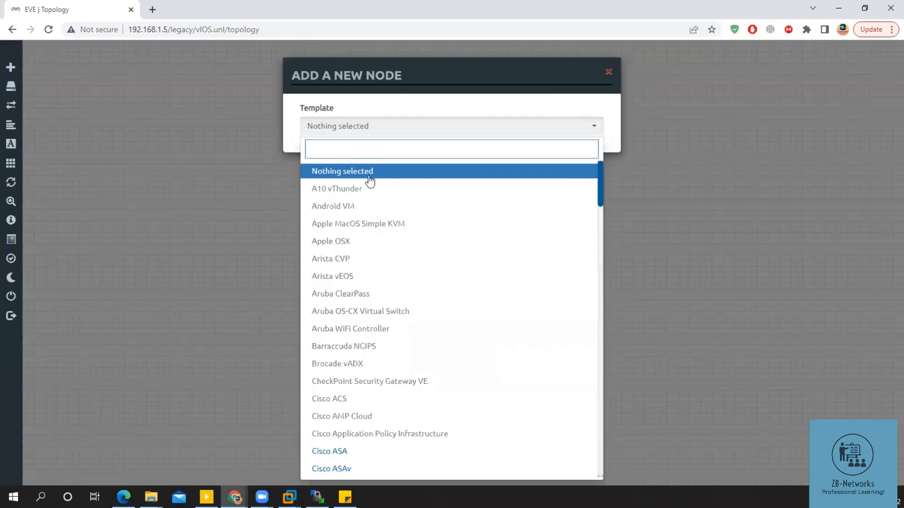
{"action": "type", "text": "vios"}
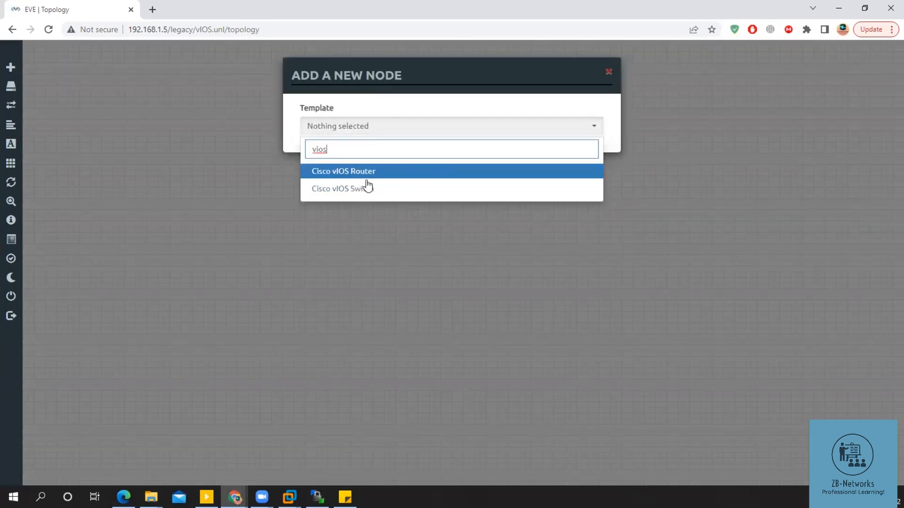
{"action": "left_click", "coordinate": [343, 170]}
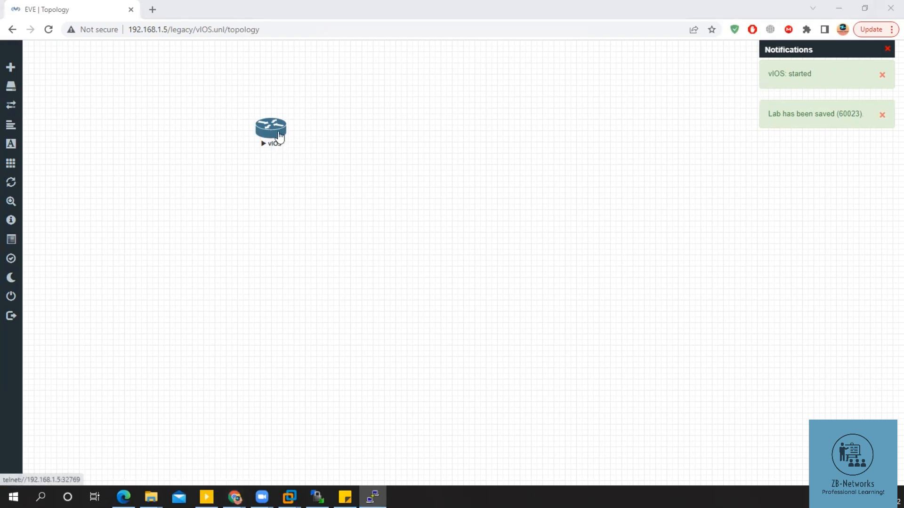
{"action": "left_click", "coordinate": [882, 114]}
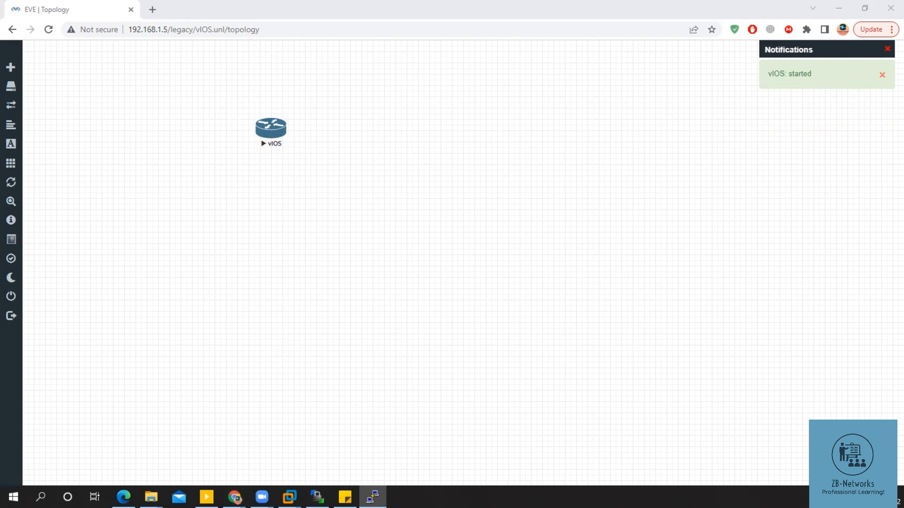
Open the router's PuTTY console and watch it boot to the IOSv 15.6(1)T banner.
{"action": "double_click", "coordinate": [270, 126]}
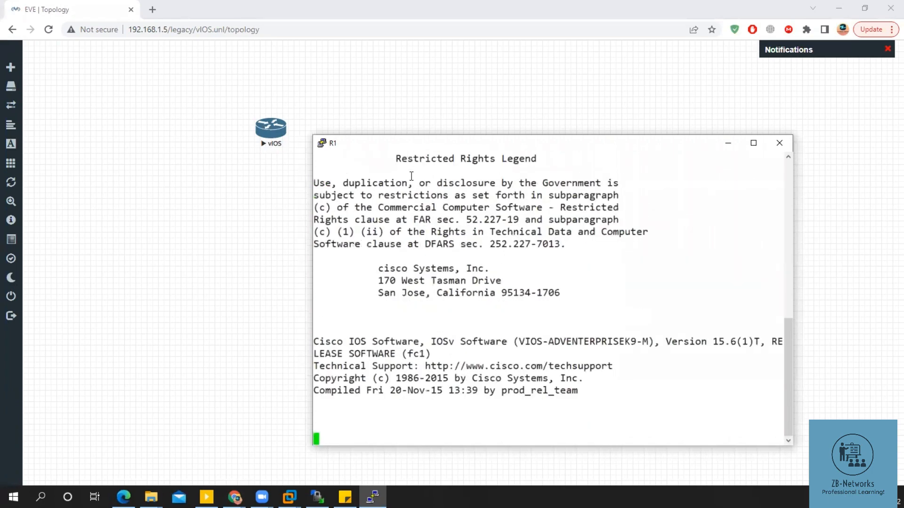
{"action": "mouse_move", "coordinate": [431, 353]}
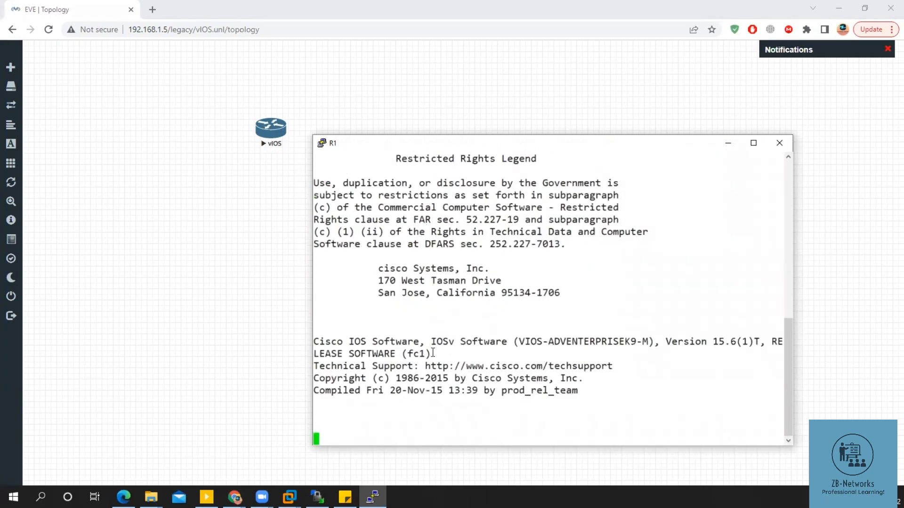
{"action": "mouse_move", "coordinate": [436, 353]}
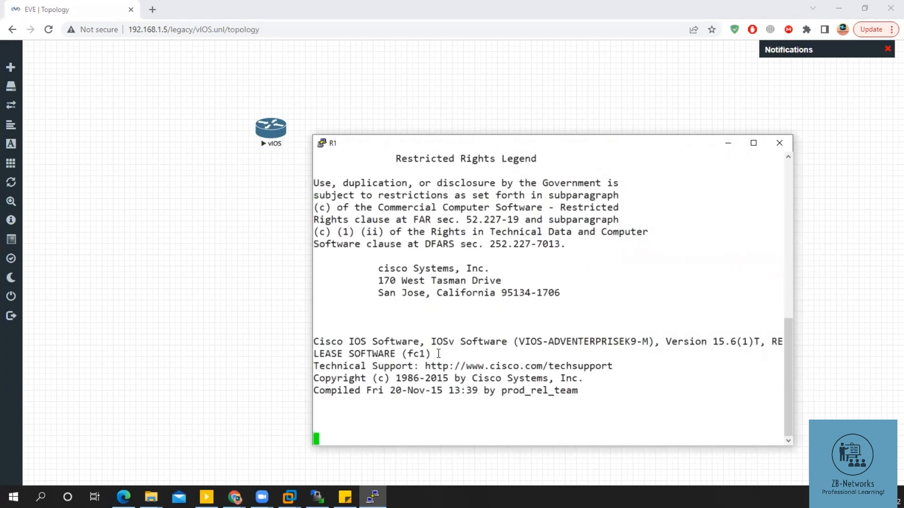
{"action": "right_click", "coordinate": [270, 126]}
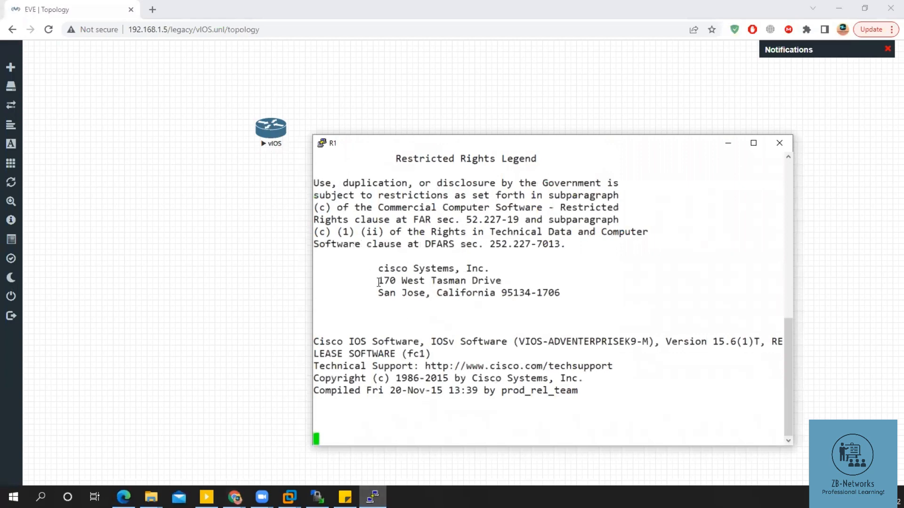
{"action": "mouse_move", "coordinate": [442, 152]}
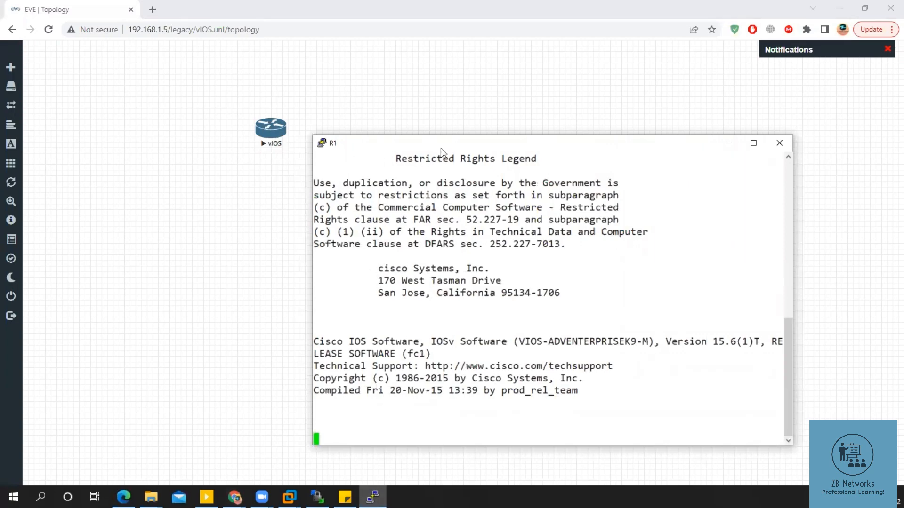
{"action": "double_click", "coordinate": [727, 341]}
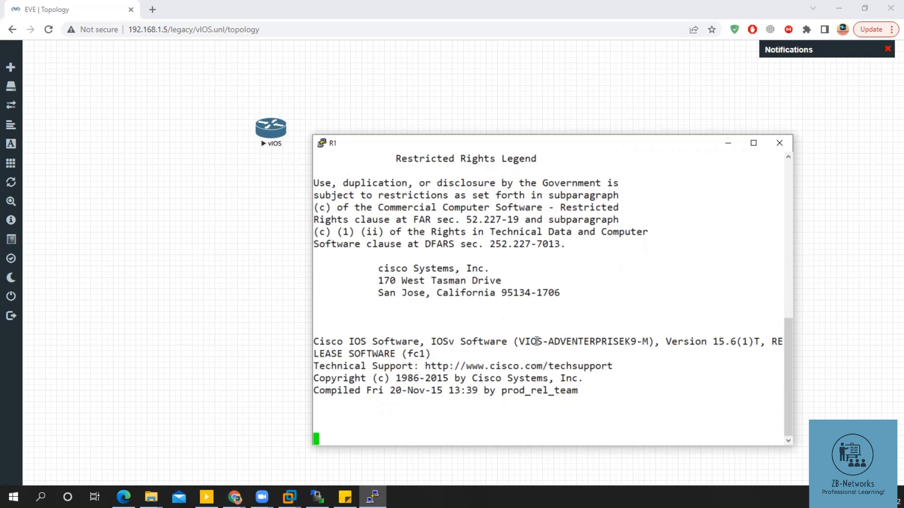
{"action": "mouse_move", "coordinate": [356, 148]}
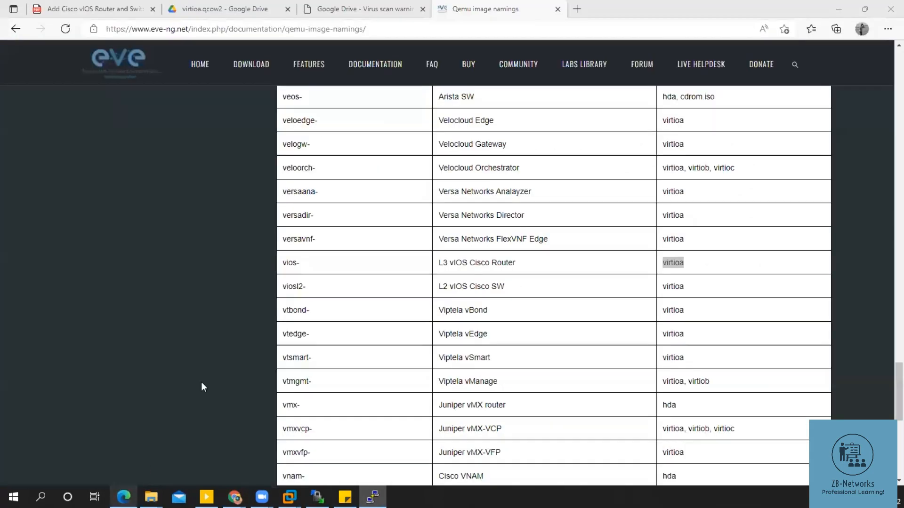
Follow the PDF's L2 Switch link to the Drive folder and download virtioa.qcow2.
{"action": "left_click", "coordinate": [93, 8]}
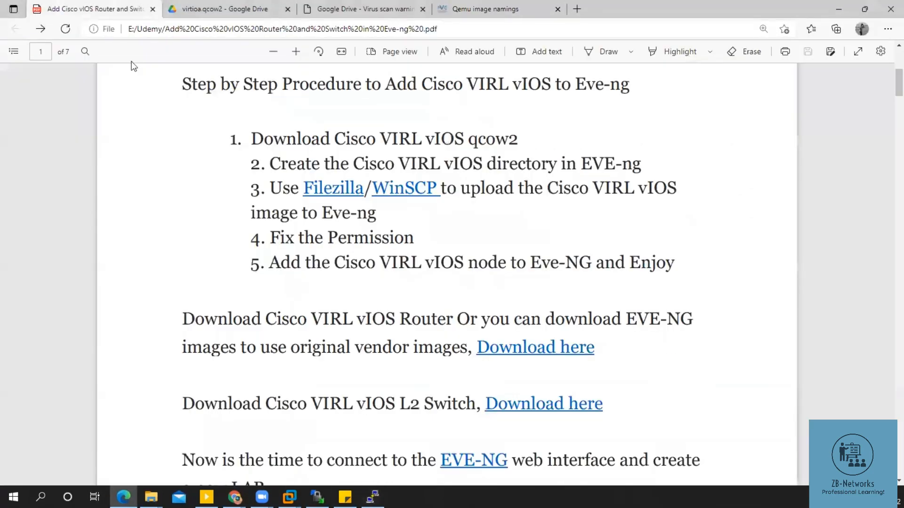
{"action": "mouse_move", "coordinate": [543, 403]}
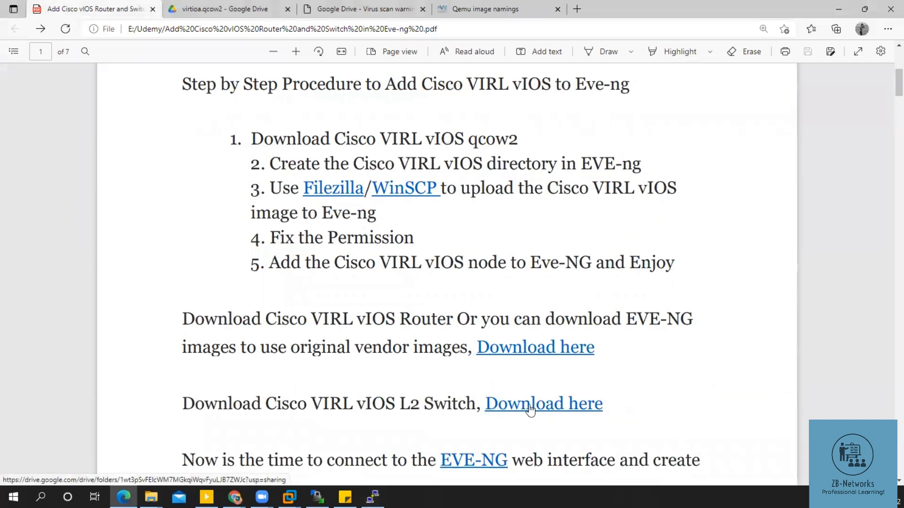
{"action": "left_click", "coordinate": [543, 403]}
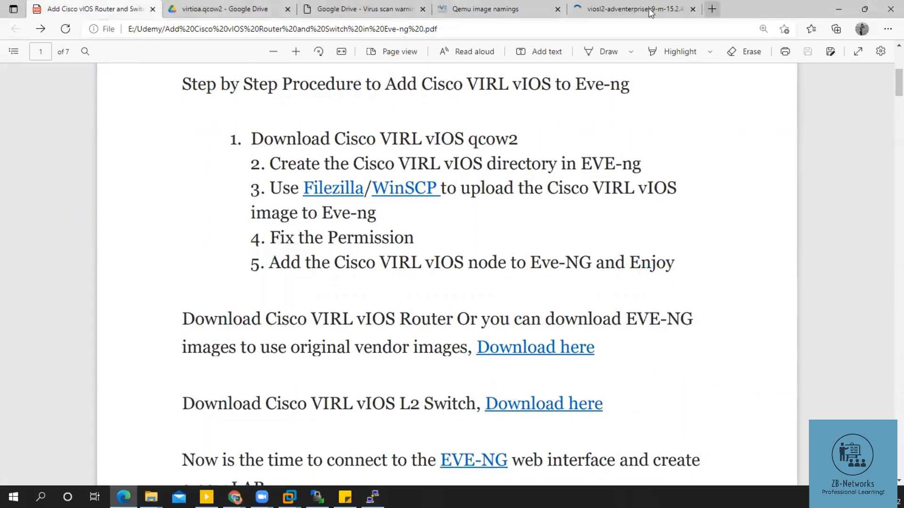
{"action": "left_click", "coordinate": [628, 8]}
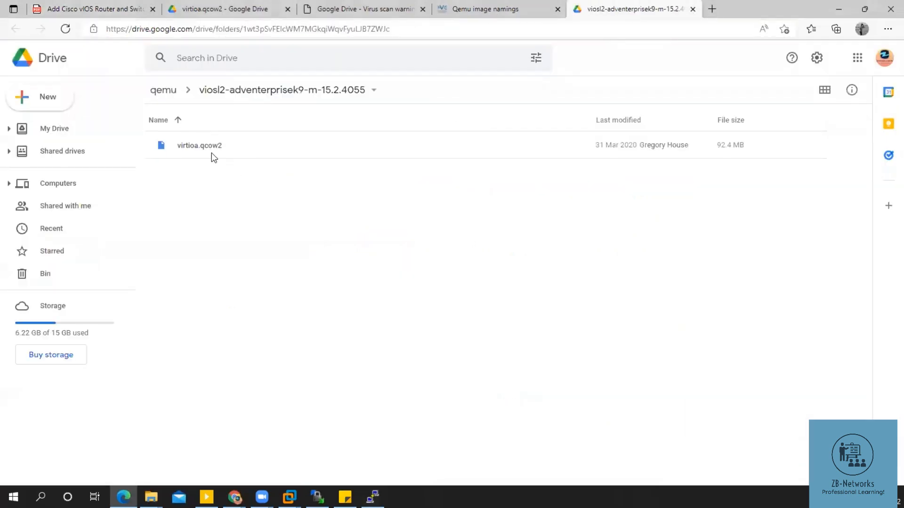
{"action": "left_click", "coordinate": [199, 145]}
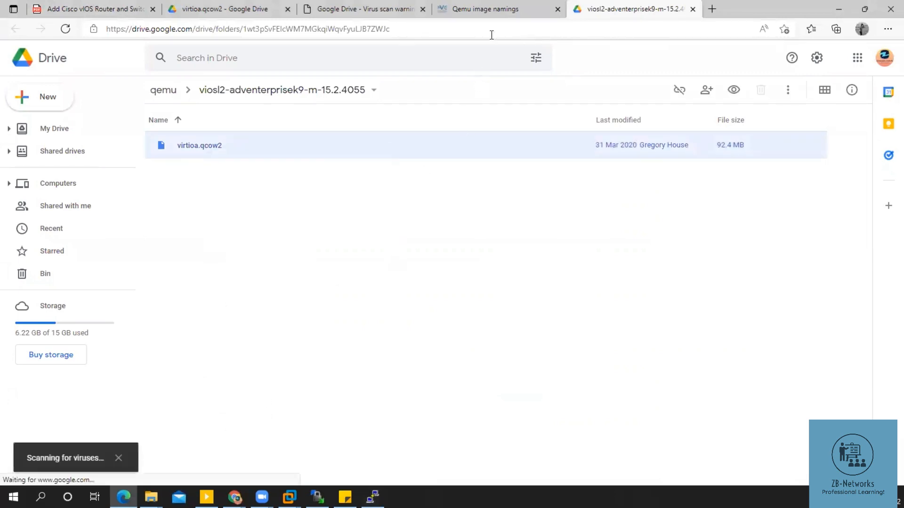
{"action": "mouse_move", "coordinate": [558, 10]}
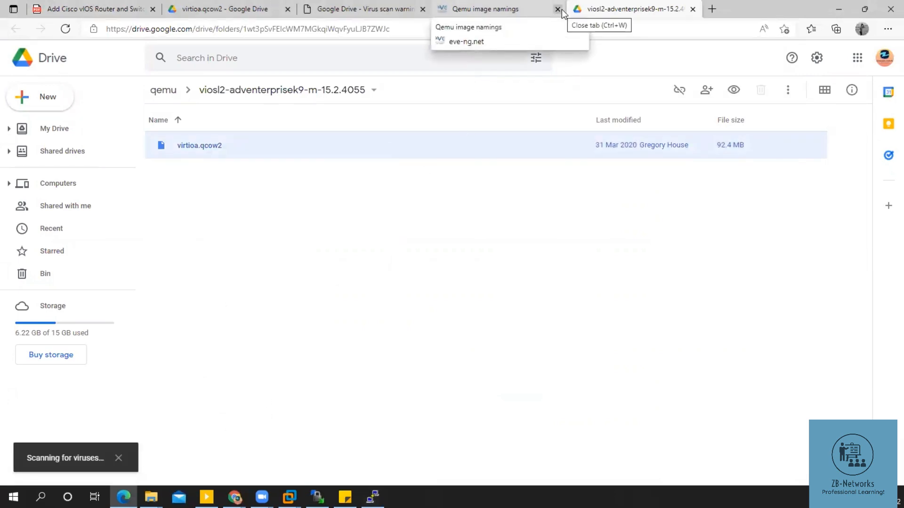
{"action": "mouse_move", "coordinate": [486, 10]}
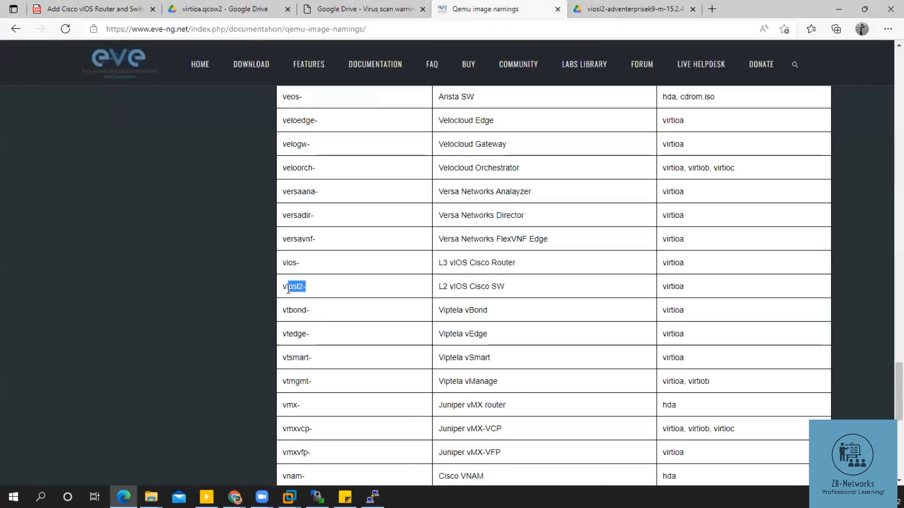
Check the viosl2- folder prefix and virtioa image name in the Qemu naming table.
{"action": "double_click", "coordinate": [292, 286]}
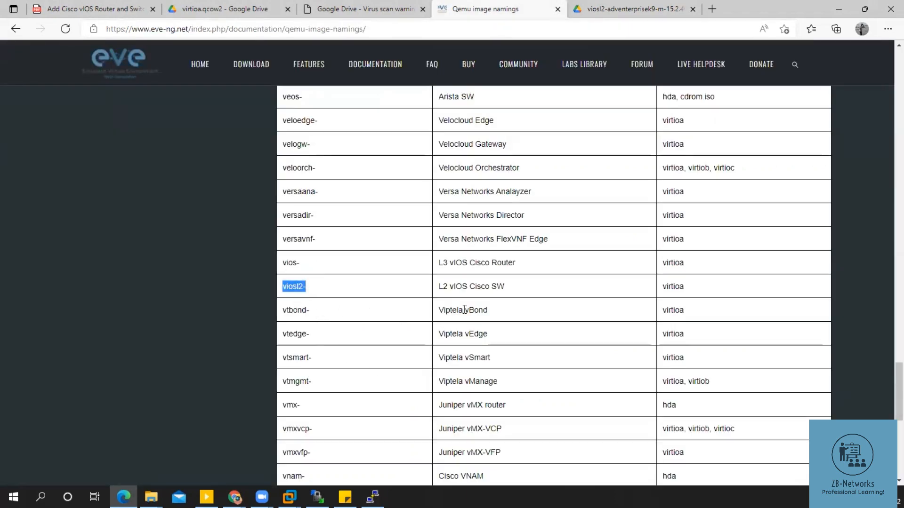
{"action": "double_click", "coordinate": [672, 286]}
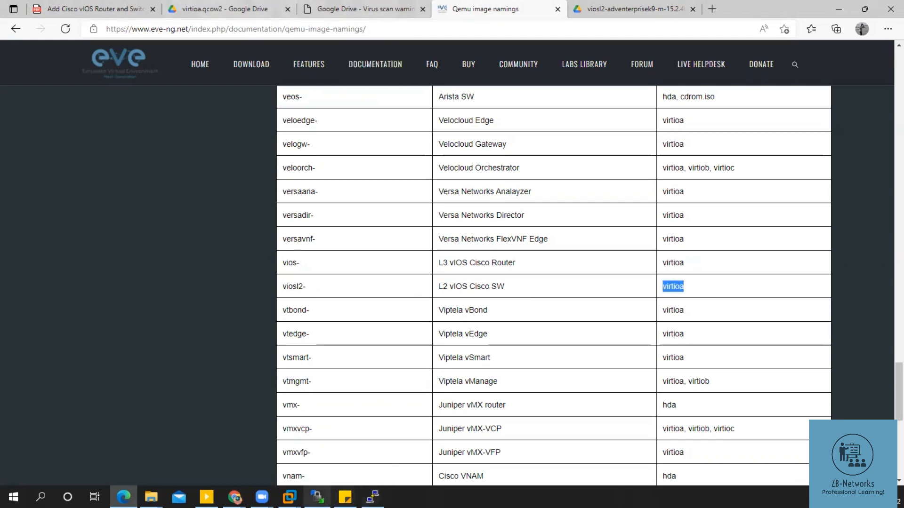
Create a viosl2-Switch folder in the remote qemu addons directory and enter it for the upload.
{"action": "right_click", "coordinate": [576, 253]}
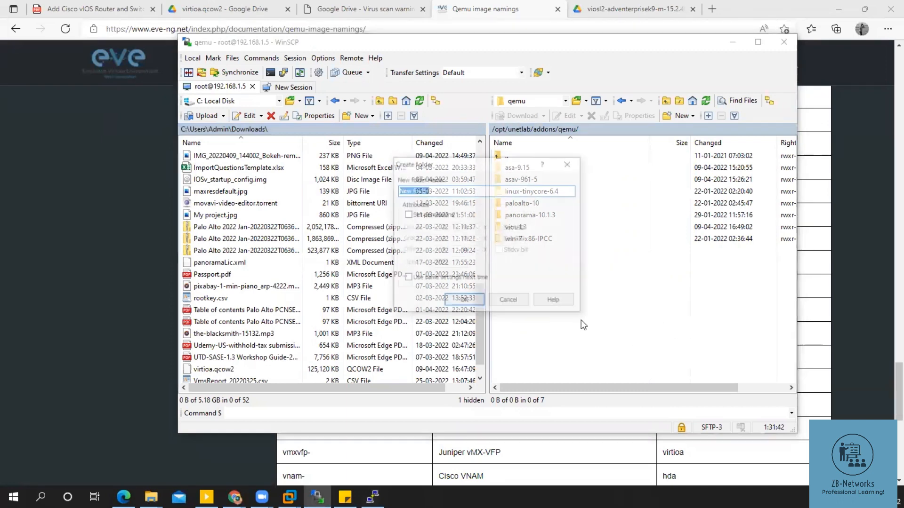
{"action": "type", "text": "viosl2-Swicth"}
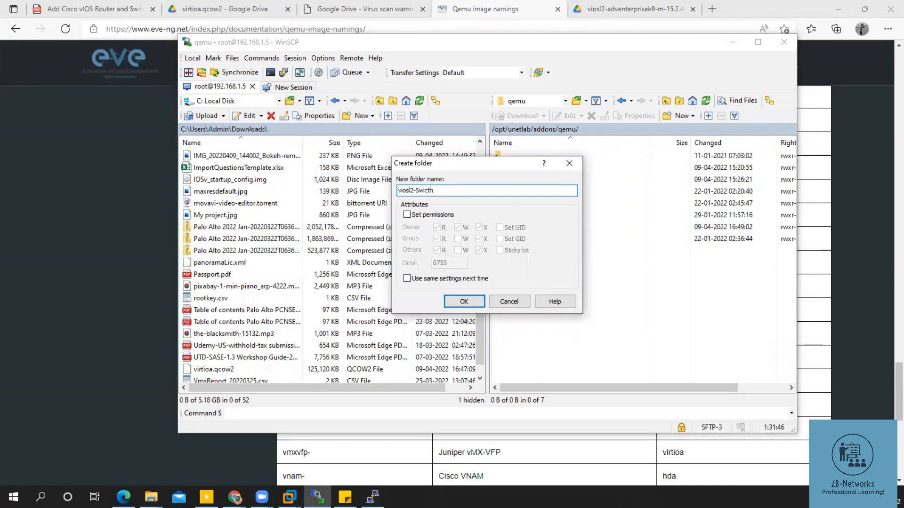
{"action": "key", "text": "Backspace"}
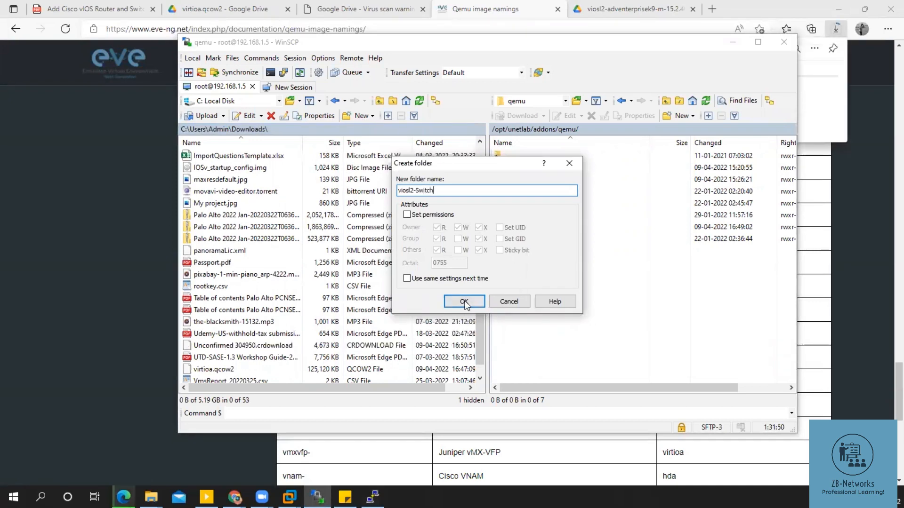
{"action": "left_click", "coordinate": [464, 302]}
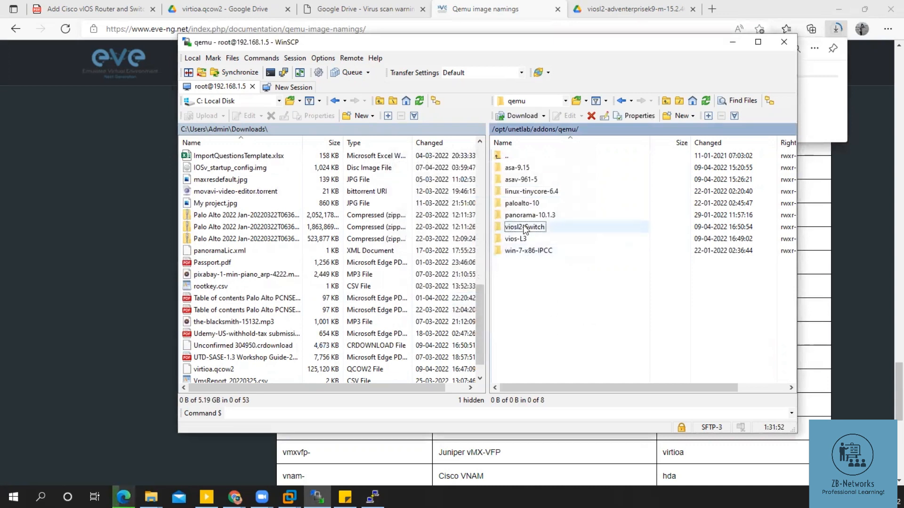
{"action": "double_click", "coordinate": [524, 226]}
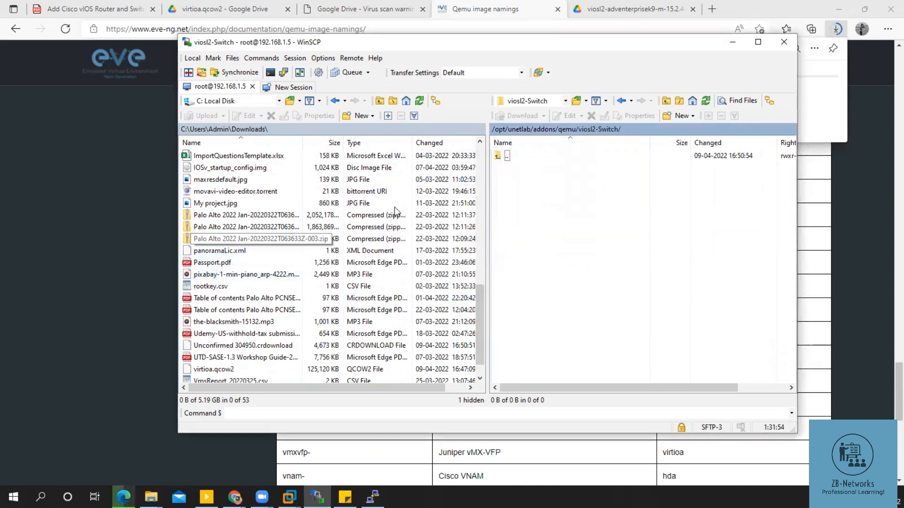
{"action": "left_click", "coordinate": [833, 29]}
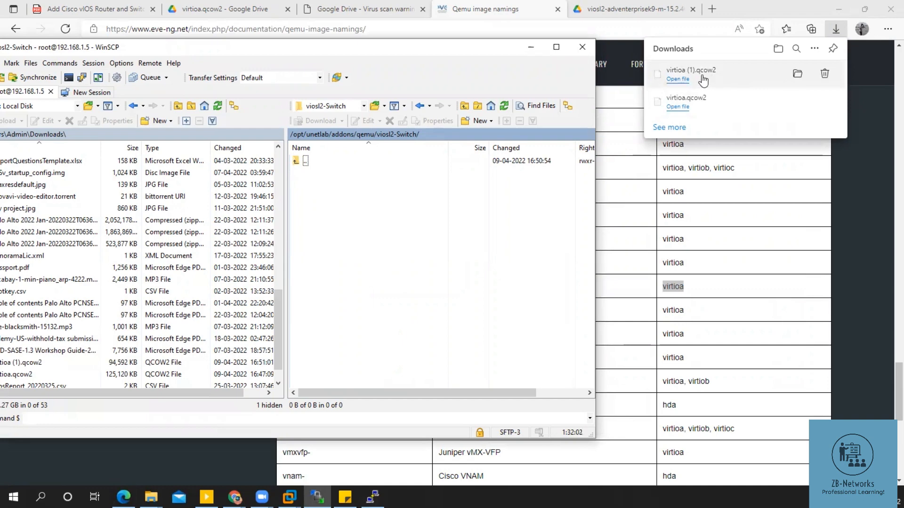
{"action": "mouse_move", "coordinate": [316, 60]}
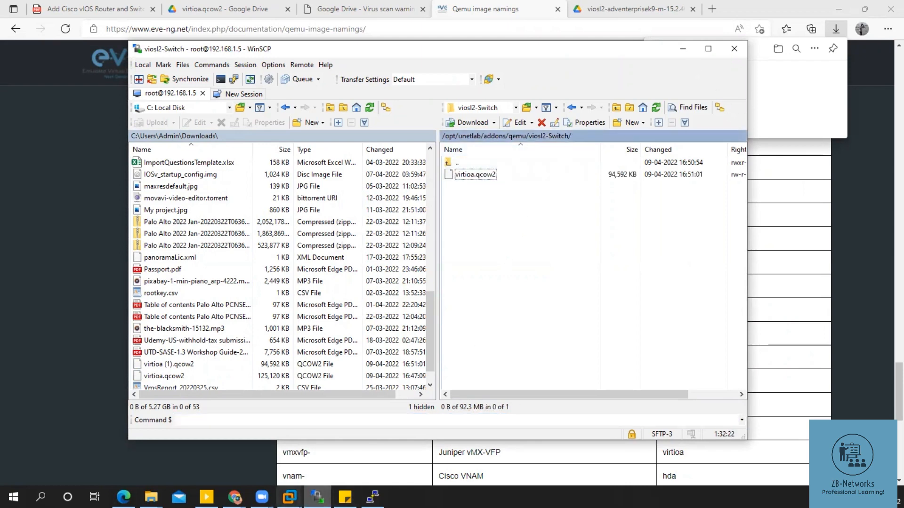
Rerun unl_wrapper -a fixpermissions on the EVE-NG server console.
{"action": "left_click", "coordinate": [288, 497]}
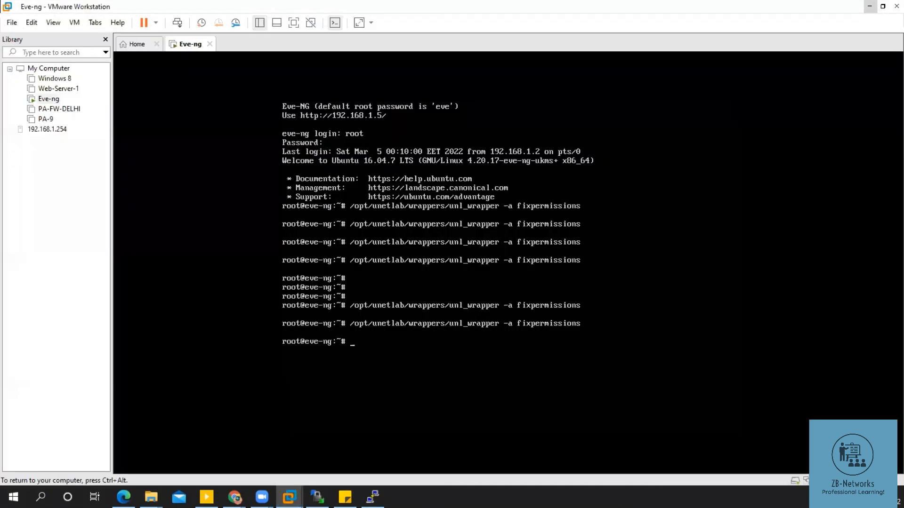
{"action": "key", "text": "Return"}
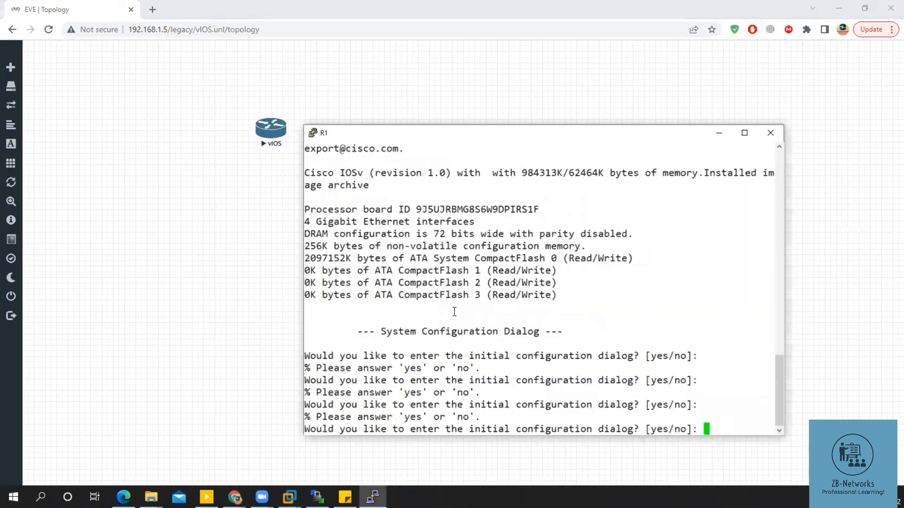
Answer no to the router setup dialog and add a Cisco vIOS Switch node to the lab.
{"action": "type", "text": "no"}
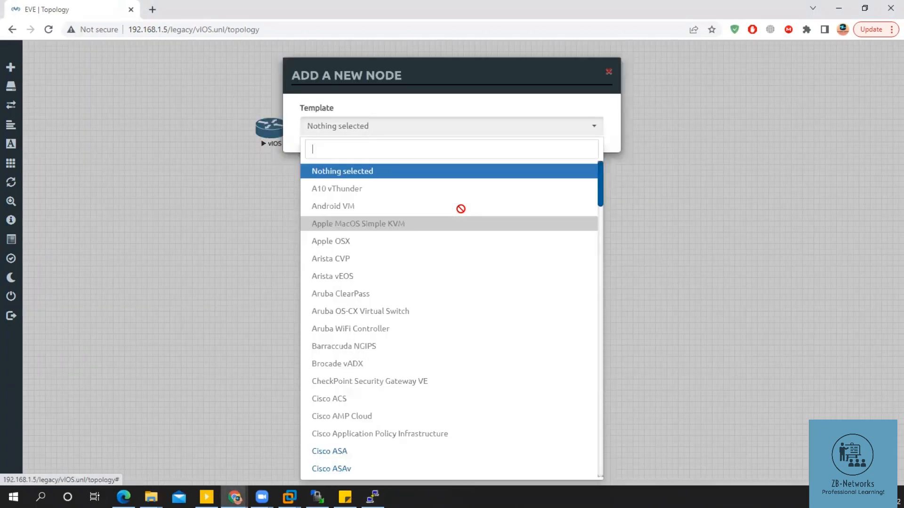
{"action": "type", "text": "vios"}
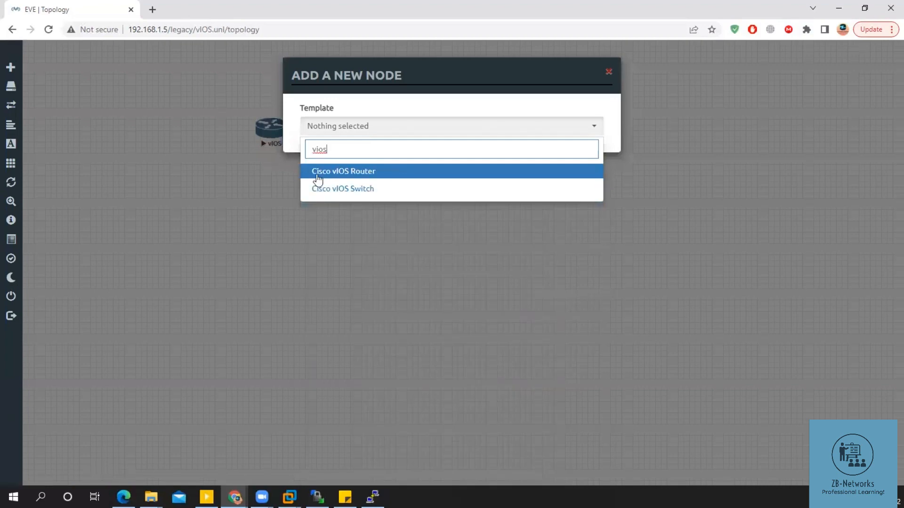
{"action": "left_click", "coordinate": [343, 171]}
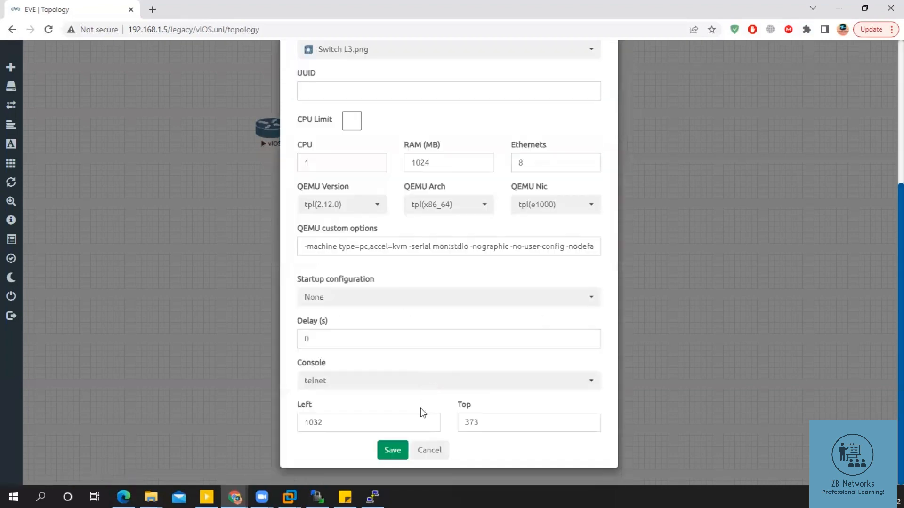
{"action": "left_click", "coordinate": [391, 450]}
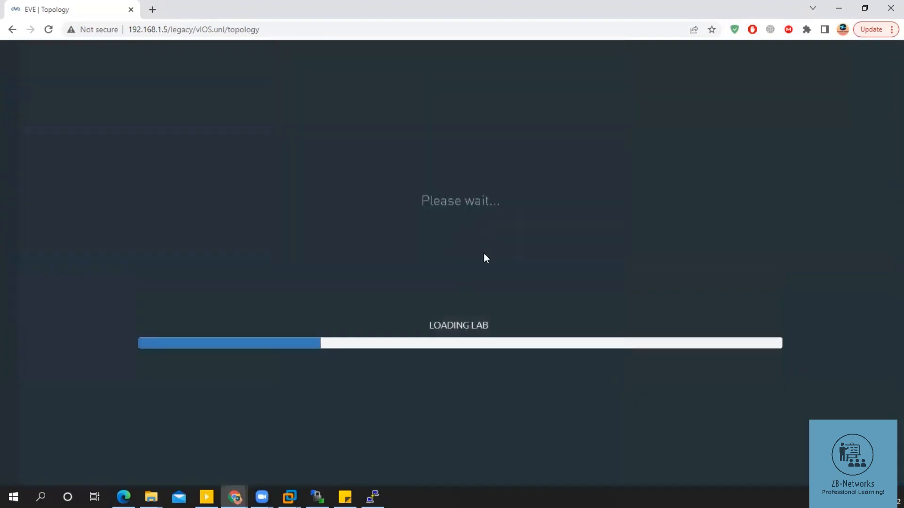
Start the new switch node from its context menu.
{"action": "right_click", "coordinate": [442, 173]}
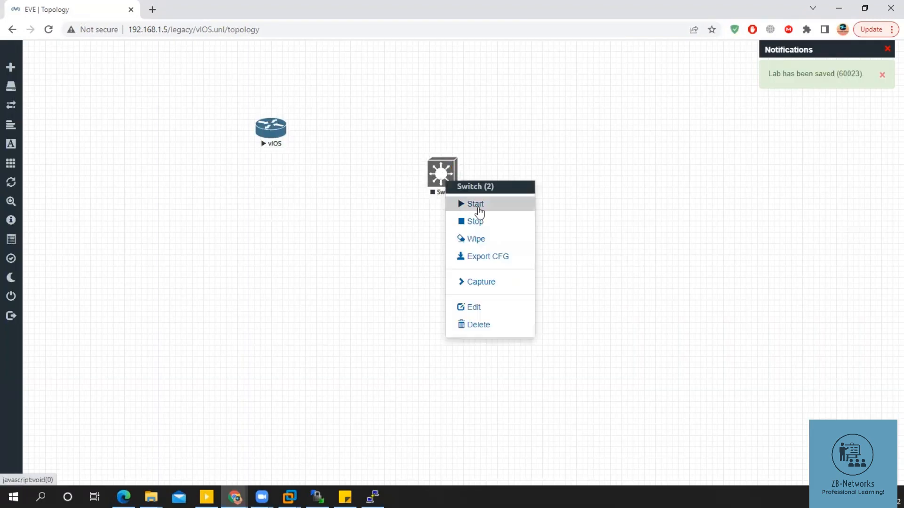
{"action": "left_click", "coordinate": [475, 204]}
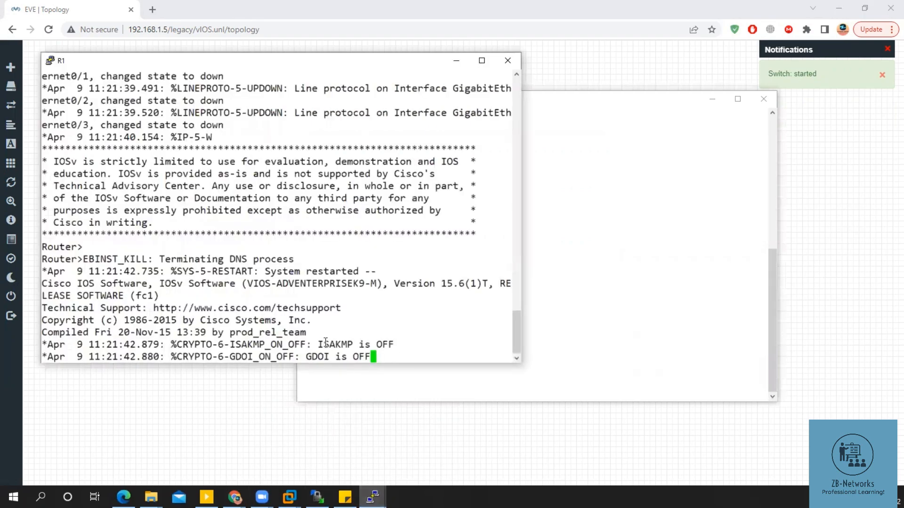
Enter privileged mode on the router and page through show version.
{"action": "type", "text": "en"}
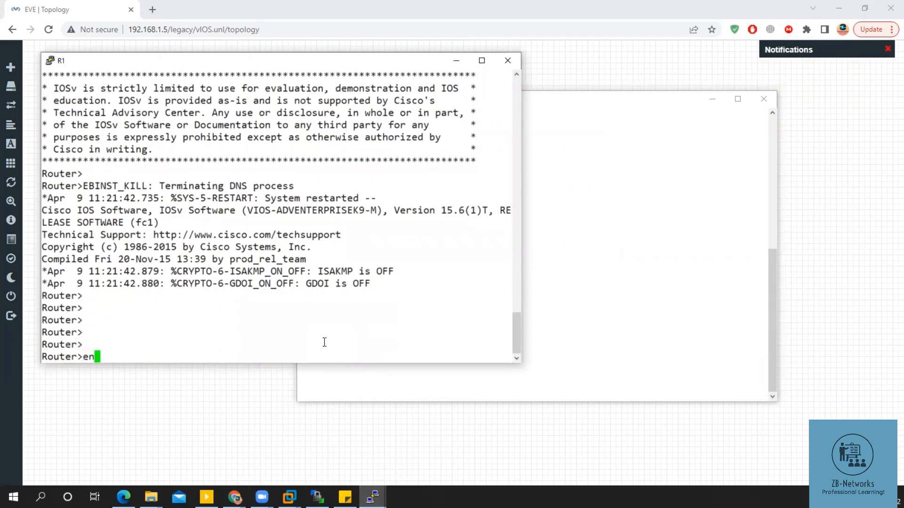
{"action": "key", "text": "Return"}
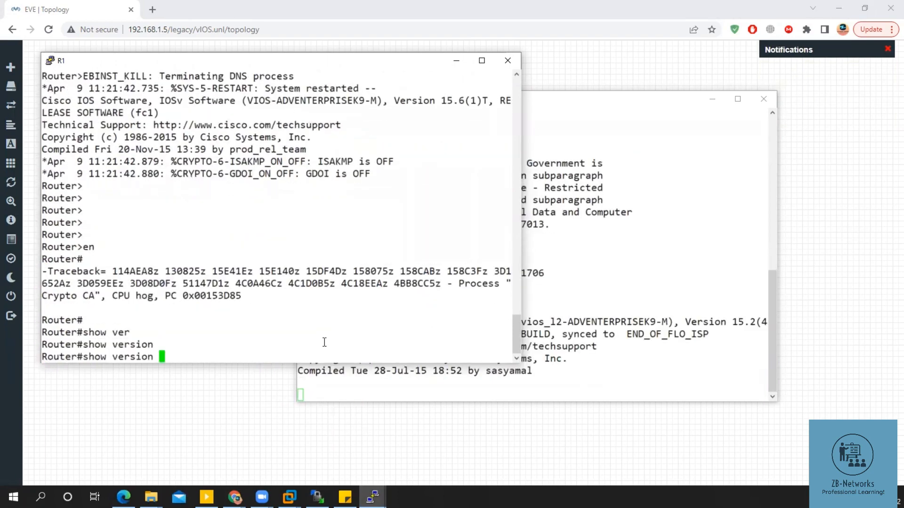
{"action": "key", "text": "Return"}
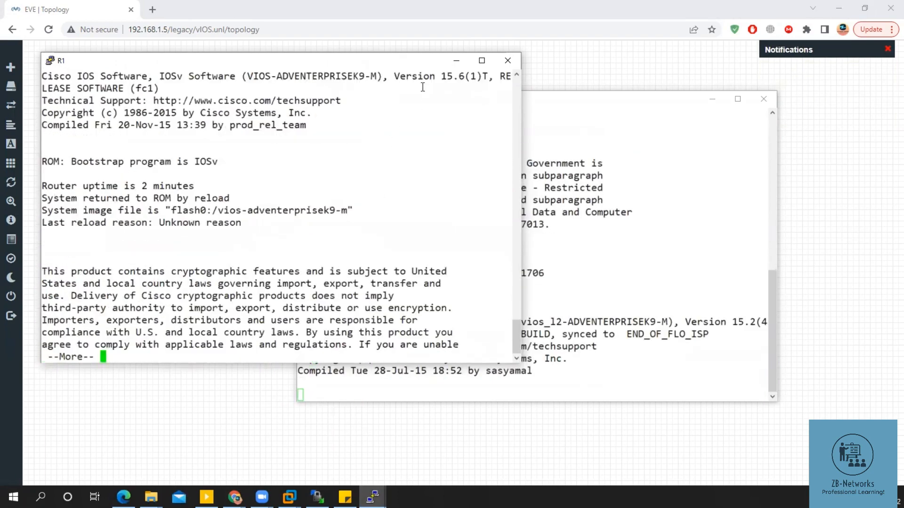
{"action": "key", "text": "space"}
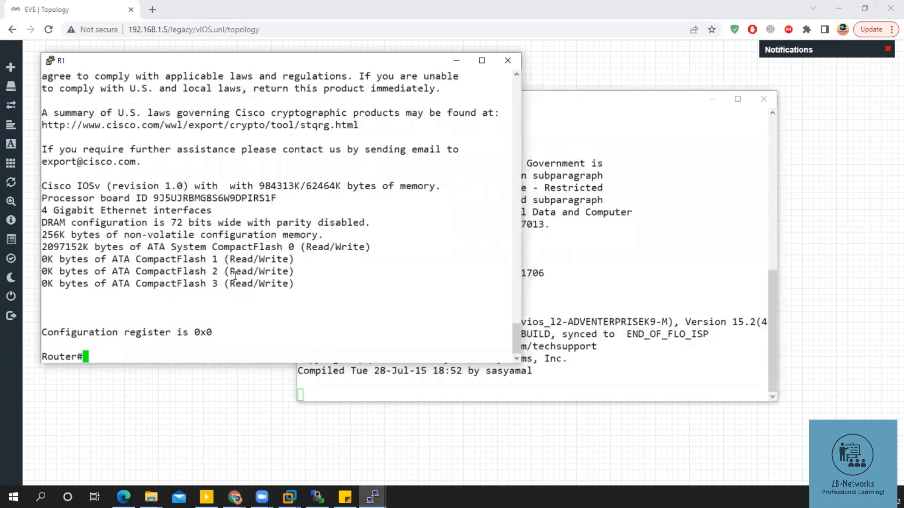
Run sh ip int b on the router and watch the switch console boot output.
{"action": "type", "text": "sh ip int br"}
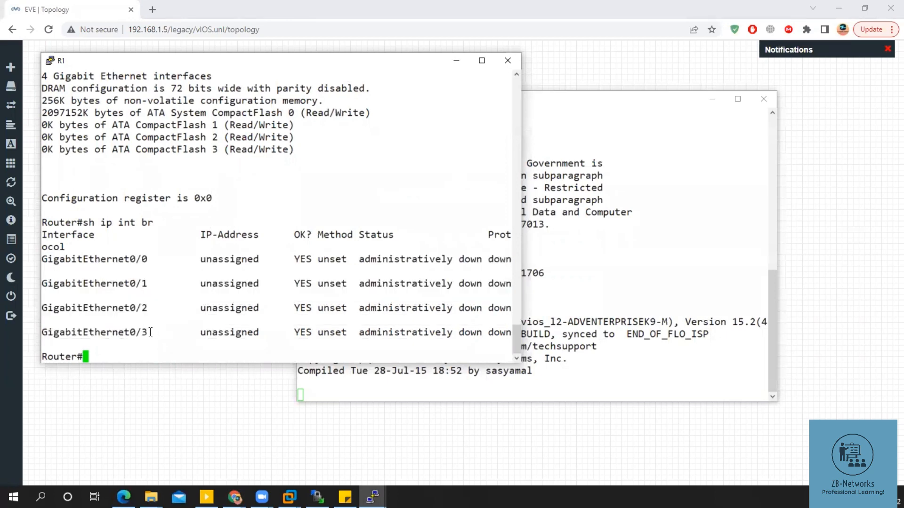
{"action": "mouse_move", "coordinate": [109, 267]}
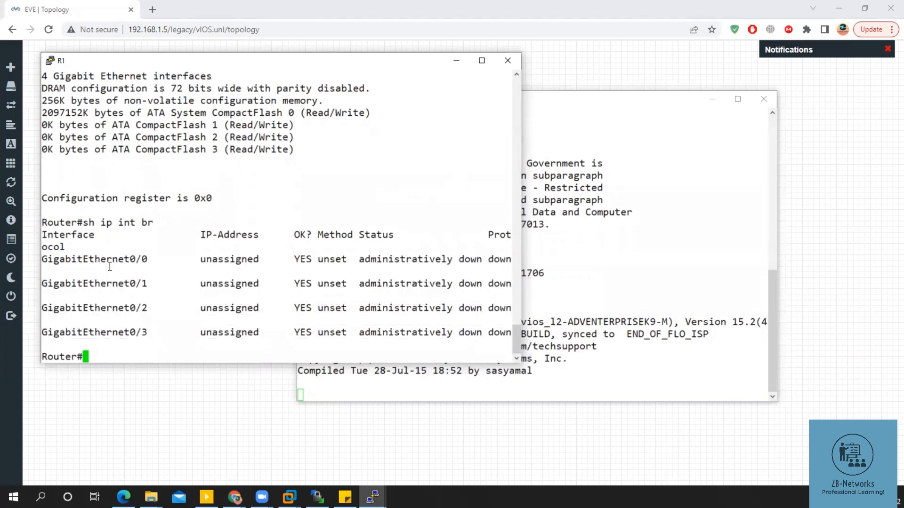
{"action": "scroll", "scroll_direction": "down", "scroll_amount": 3}
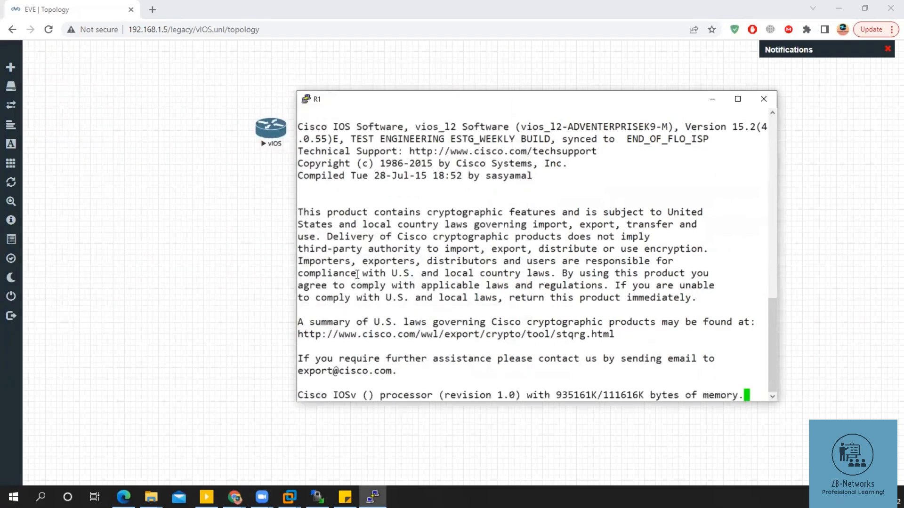
{"action": "scroll", "scroll_direction": "down", "scroll_amount": 3}
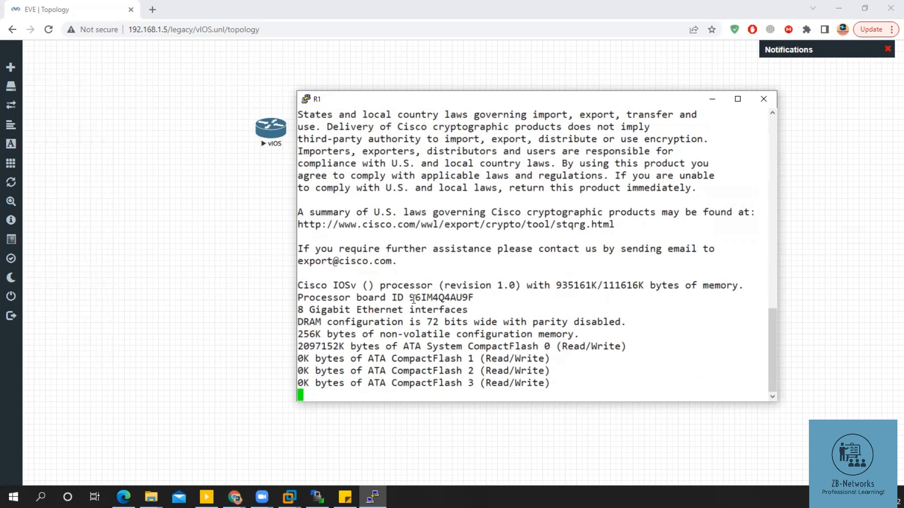
{"action": "mouse_move", "coordinate": [423, 281]}
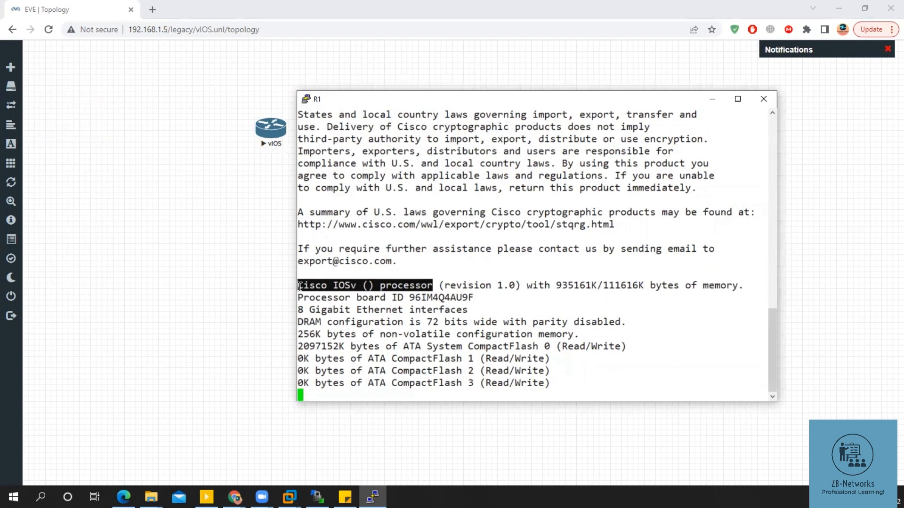
Enter privileged mode on the switch and page through sh ver.
{"action": "scroll", "scroll_direction": "down", "scroll_amount": 3}
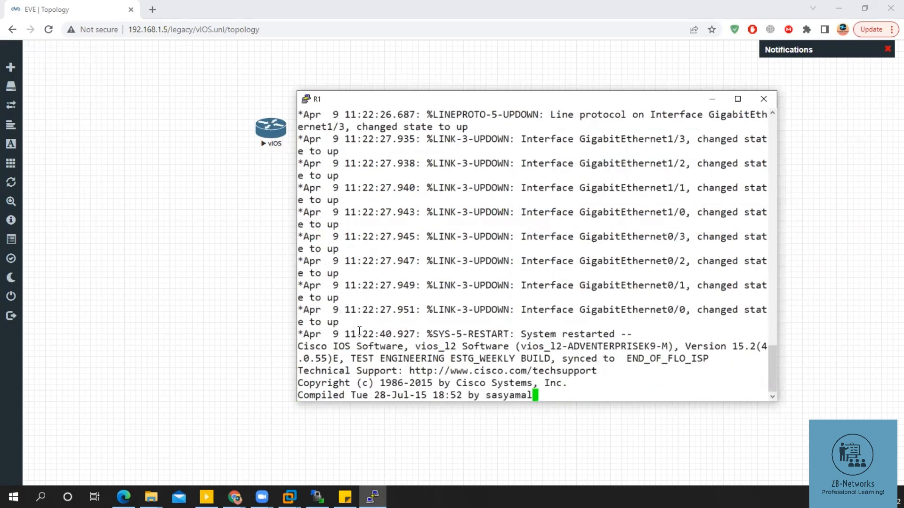
{"action": "type", "text": "en"}
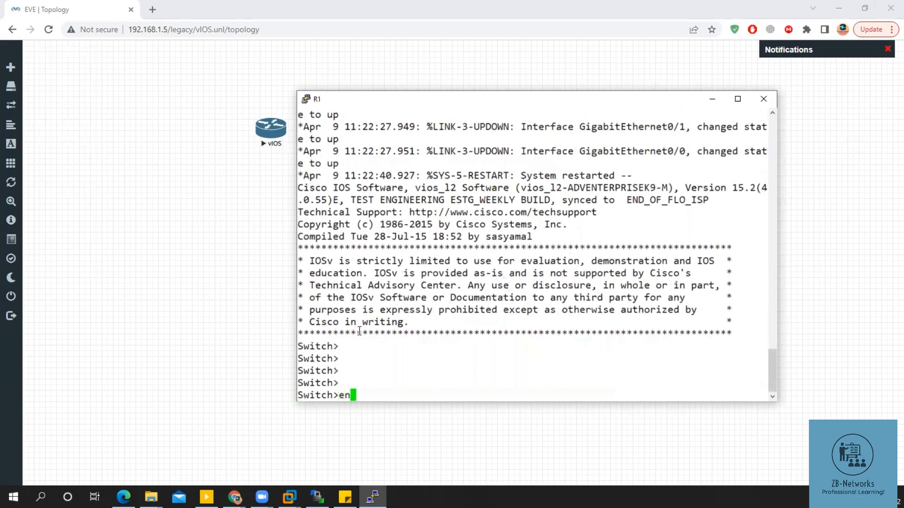
{"action": "type", "text": "sh ver"}
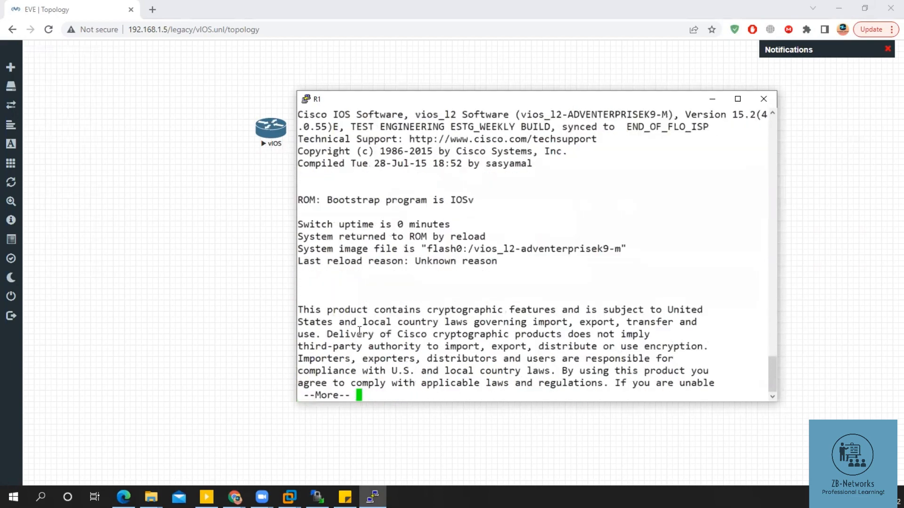
{"action": "key", "text": "space"}
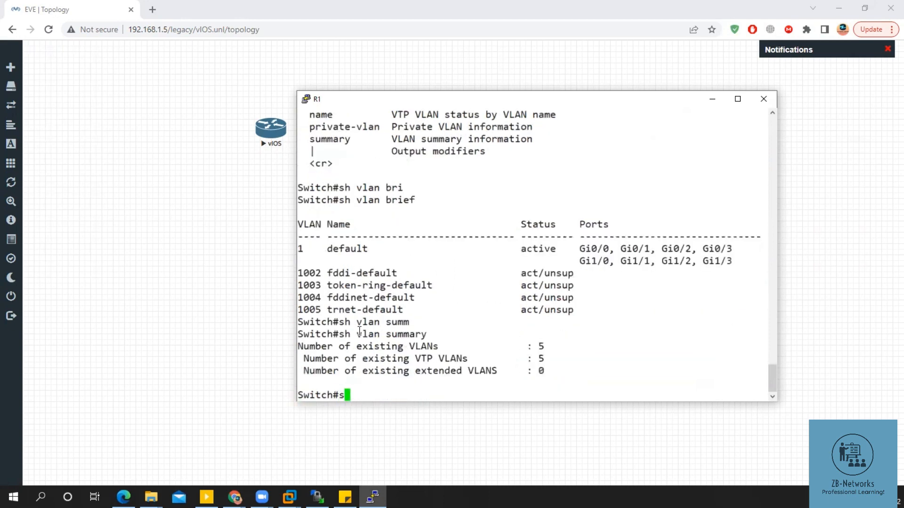
List the switch's port status with sh interfaces status.
{"action": "type", "text": "sh interfaces"}
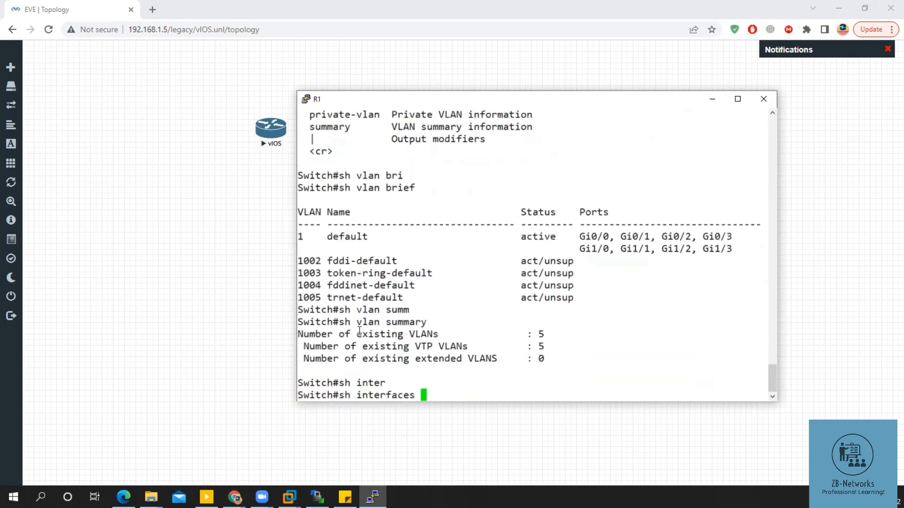
{"action": "type", "text": "stat"}
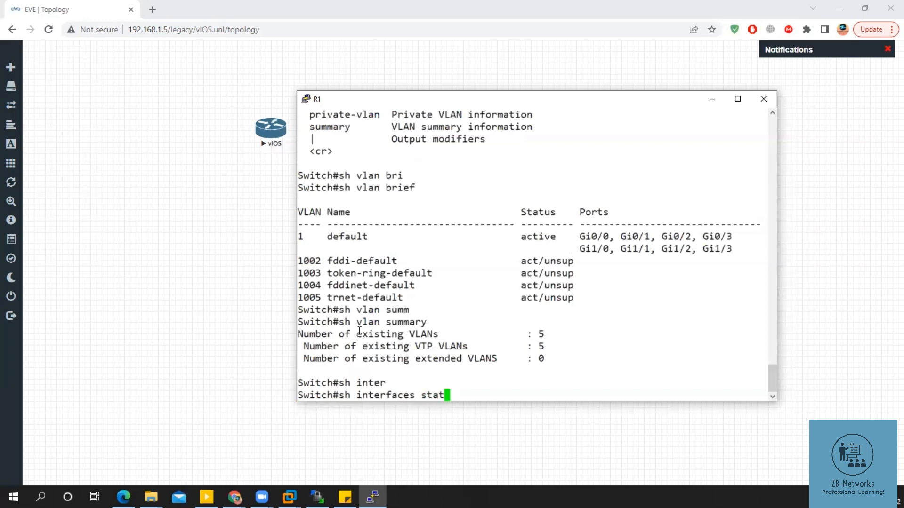
{"action": "key", "text": "Return"}
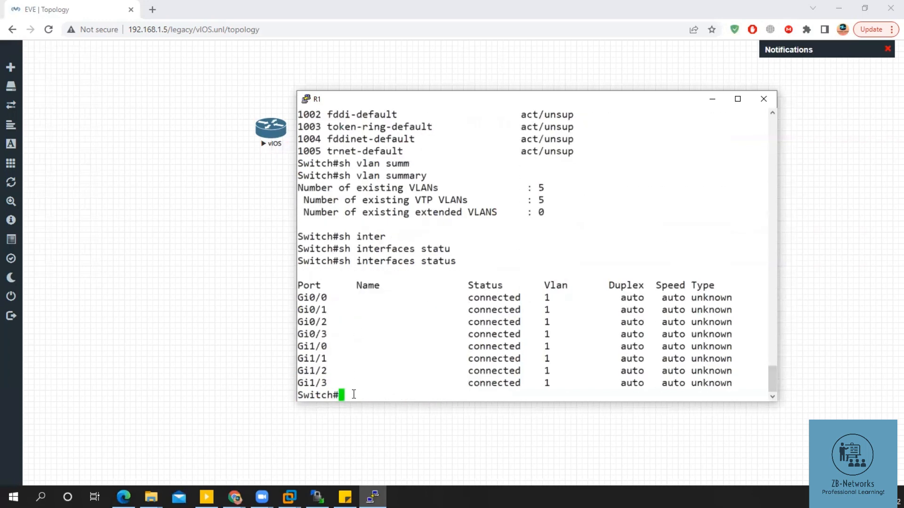
{"action": "mouse_move", "coordinate": [764, 98]}
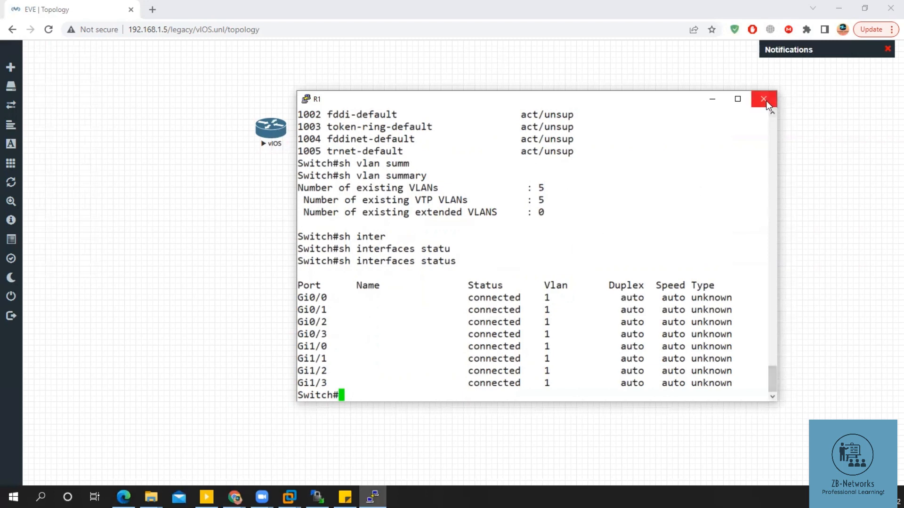
{"action": "mouse_move", "coordinate": [765, 98]}
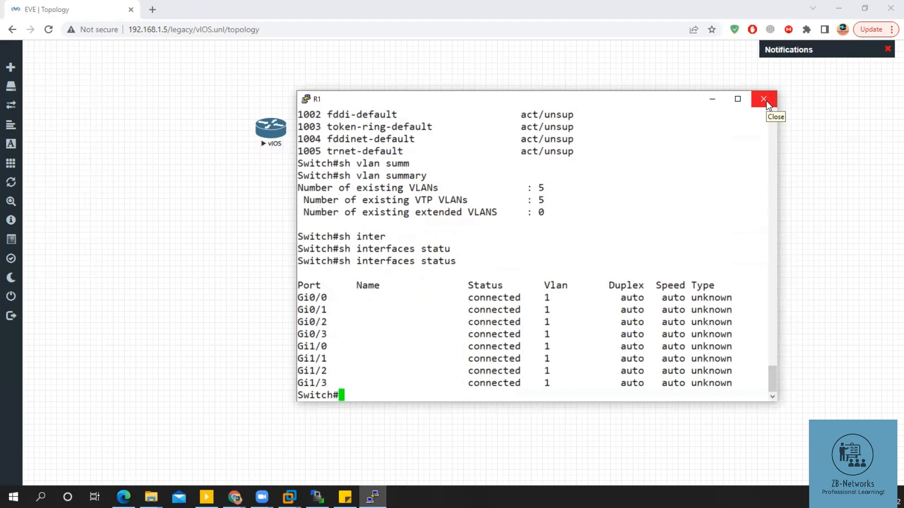
{"action": "mouse_move", "coordinate": [764, 99]}
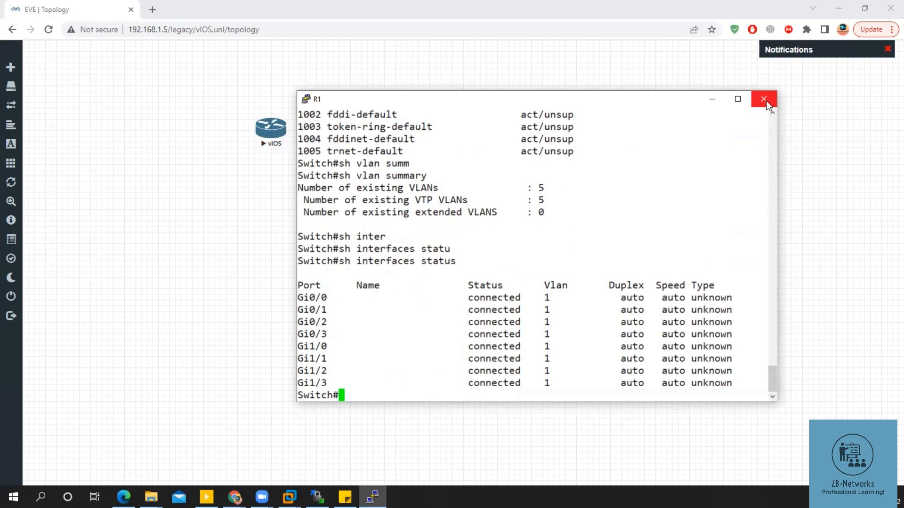